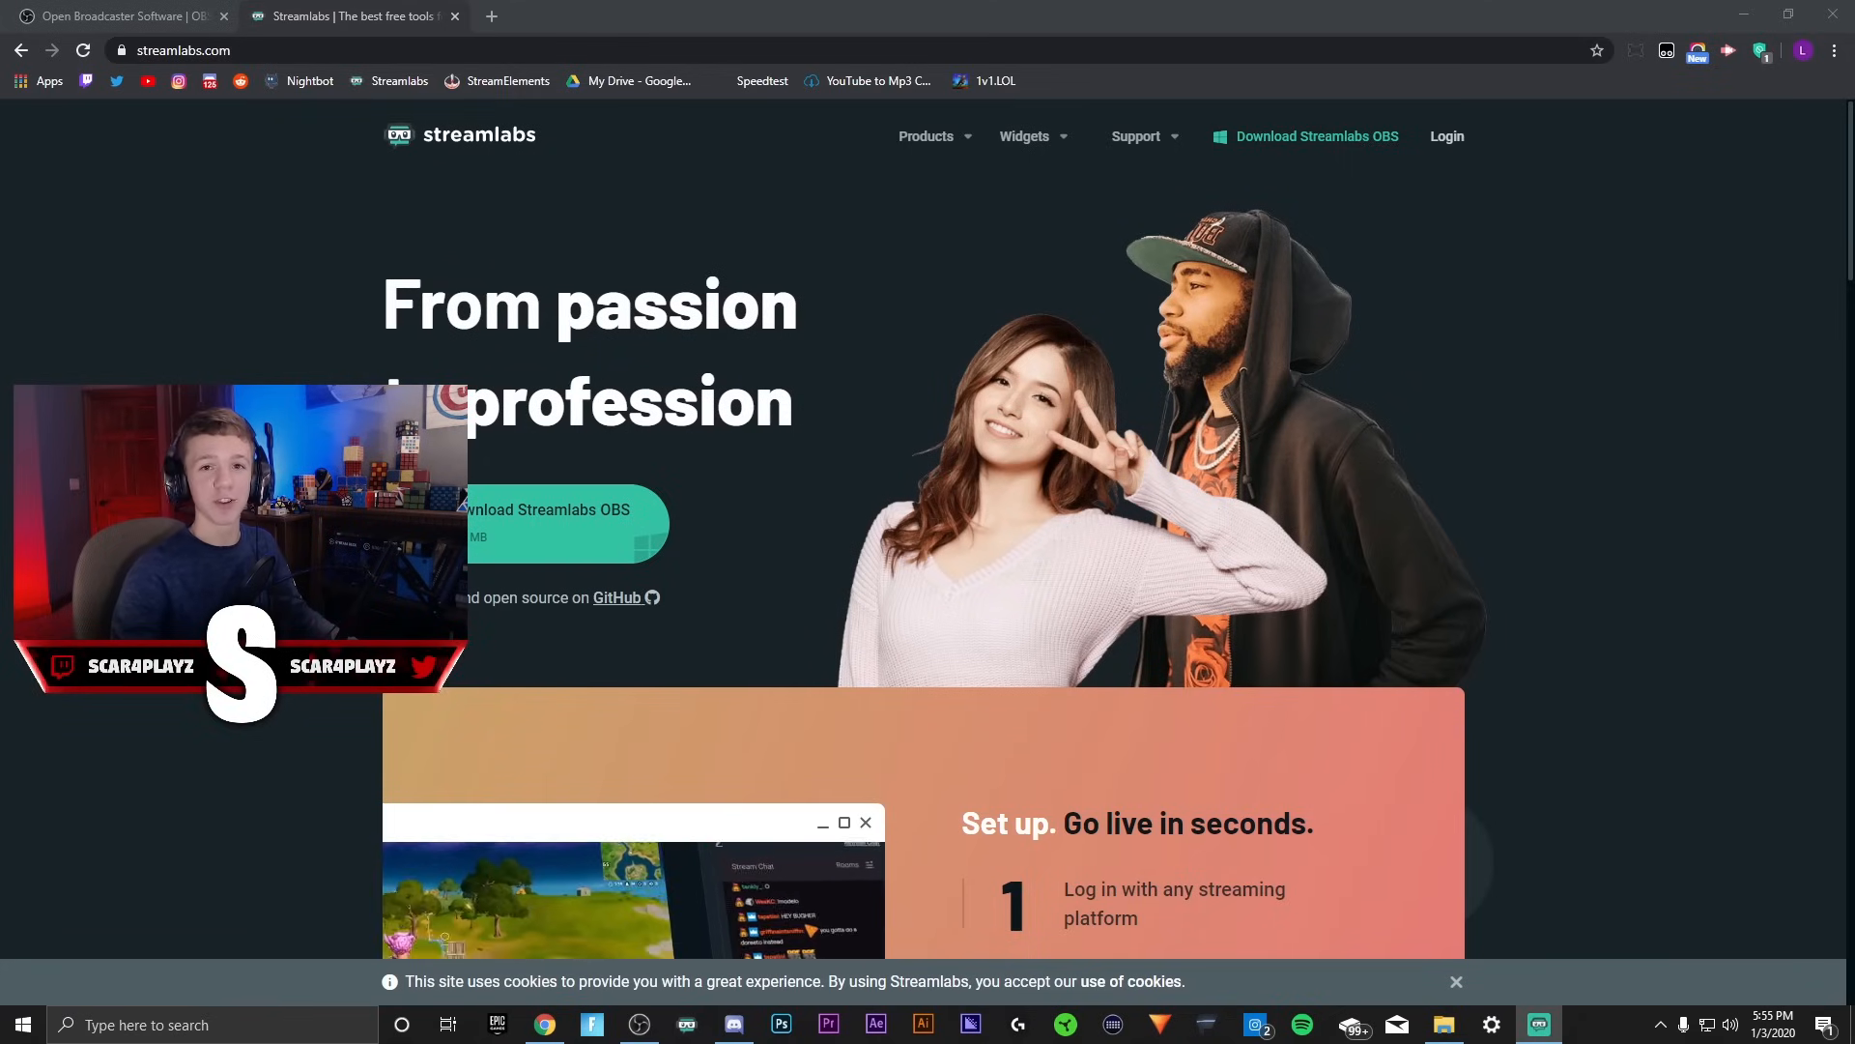
Bring the OBS Studio window to the front from the Windows taskbar.
left_click(640, 1025)
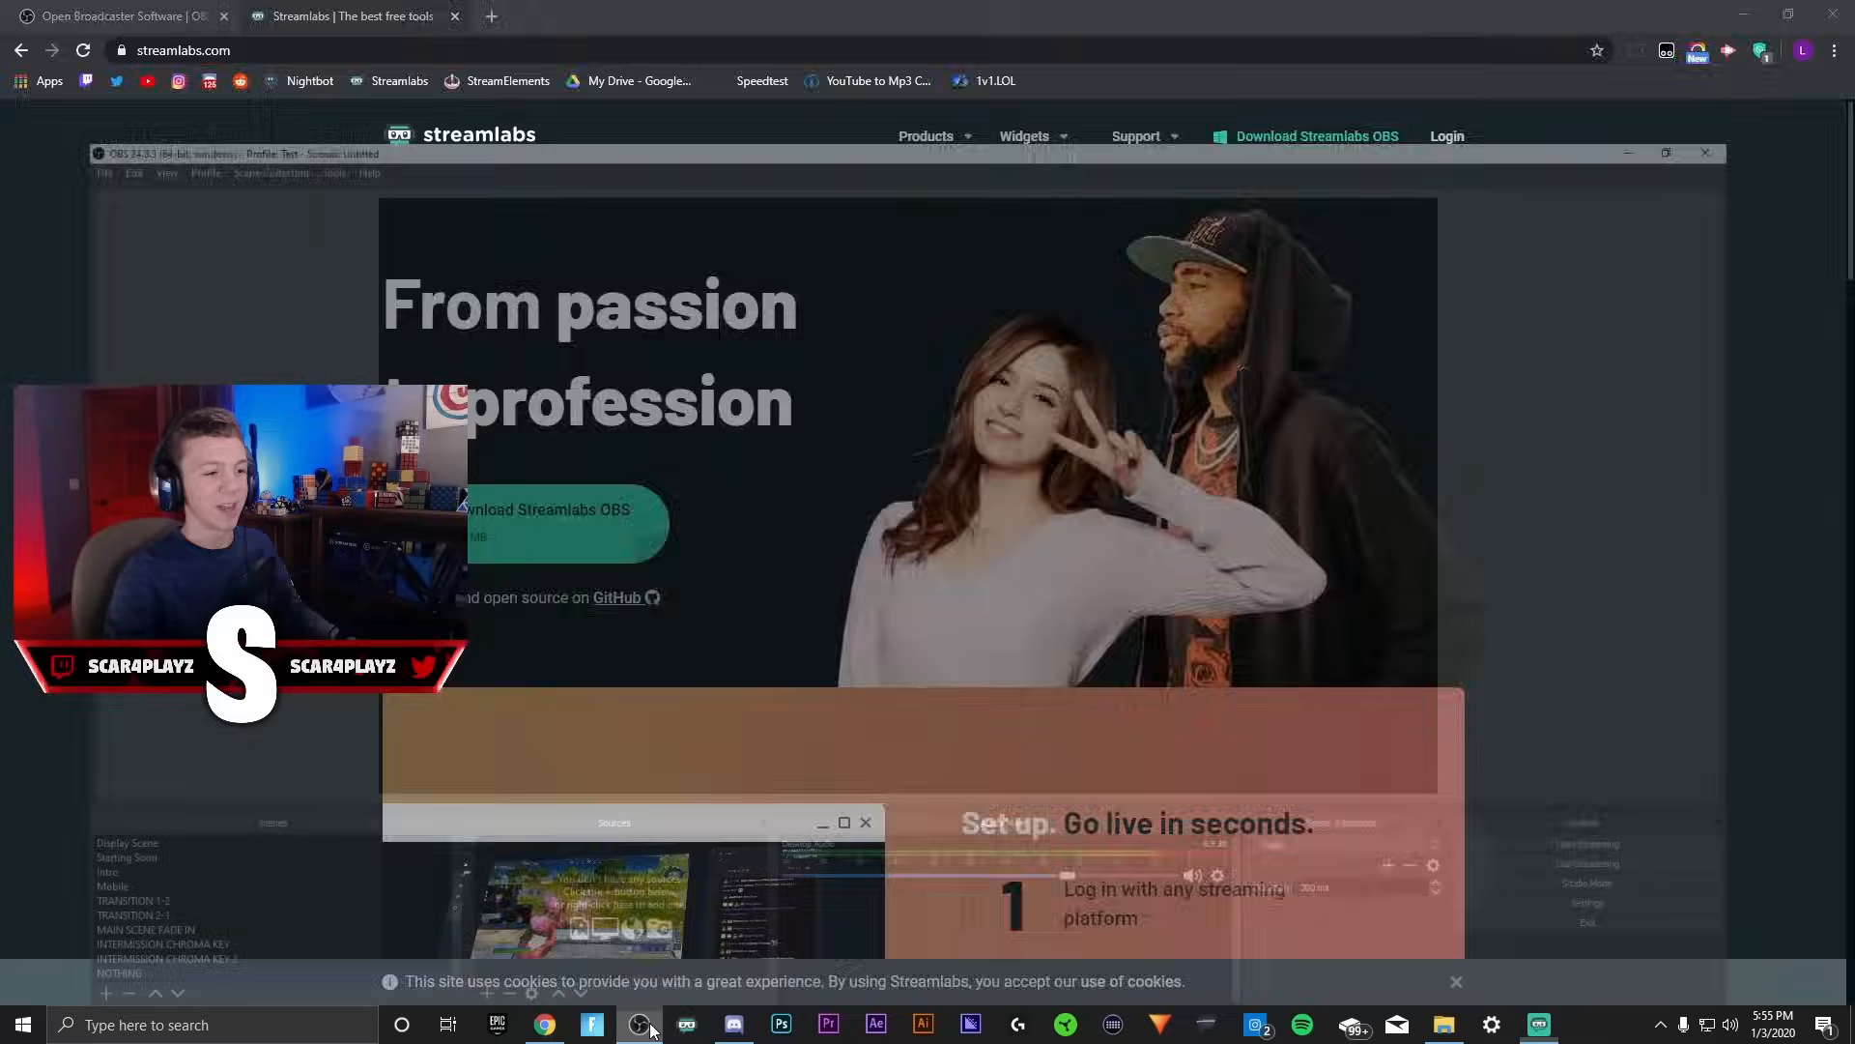
left_click(638, 1024)
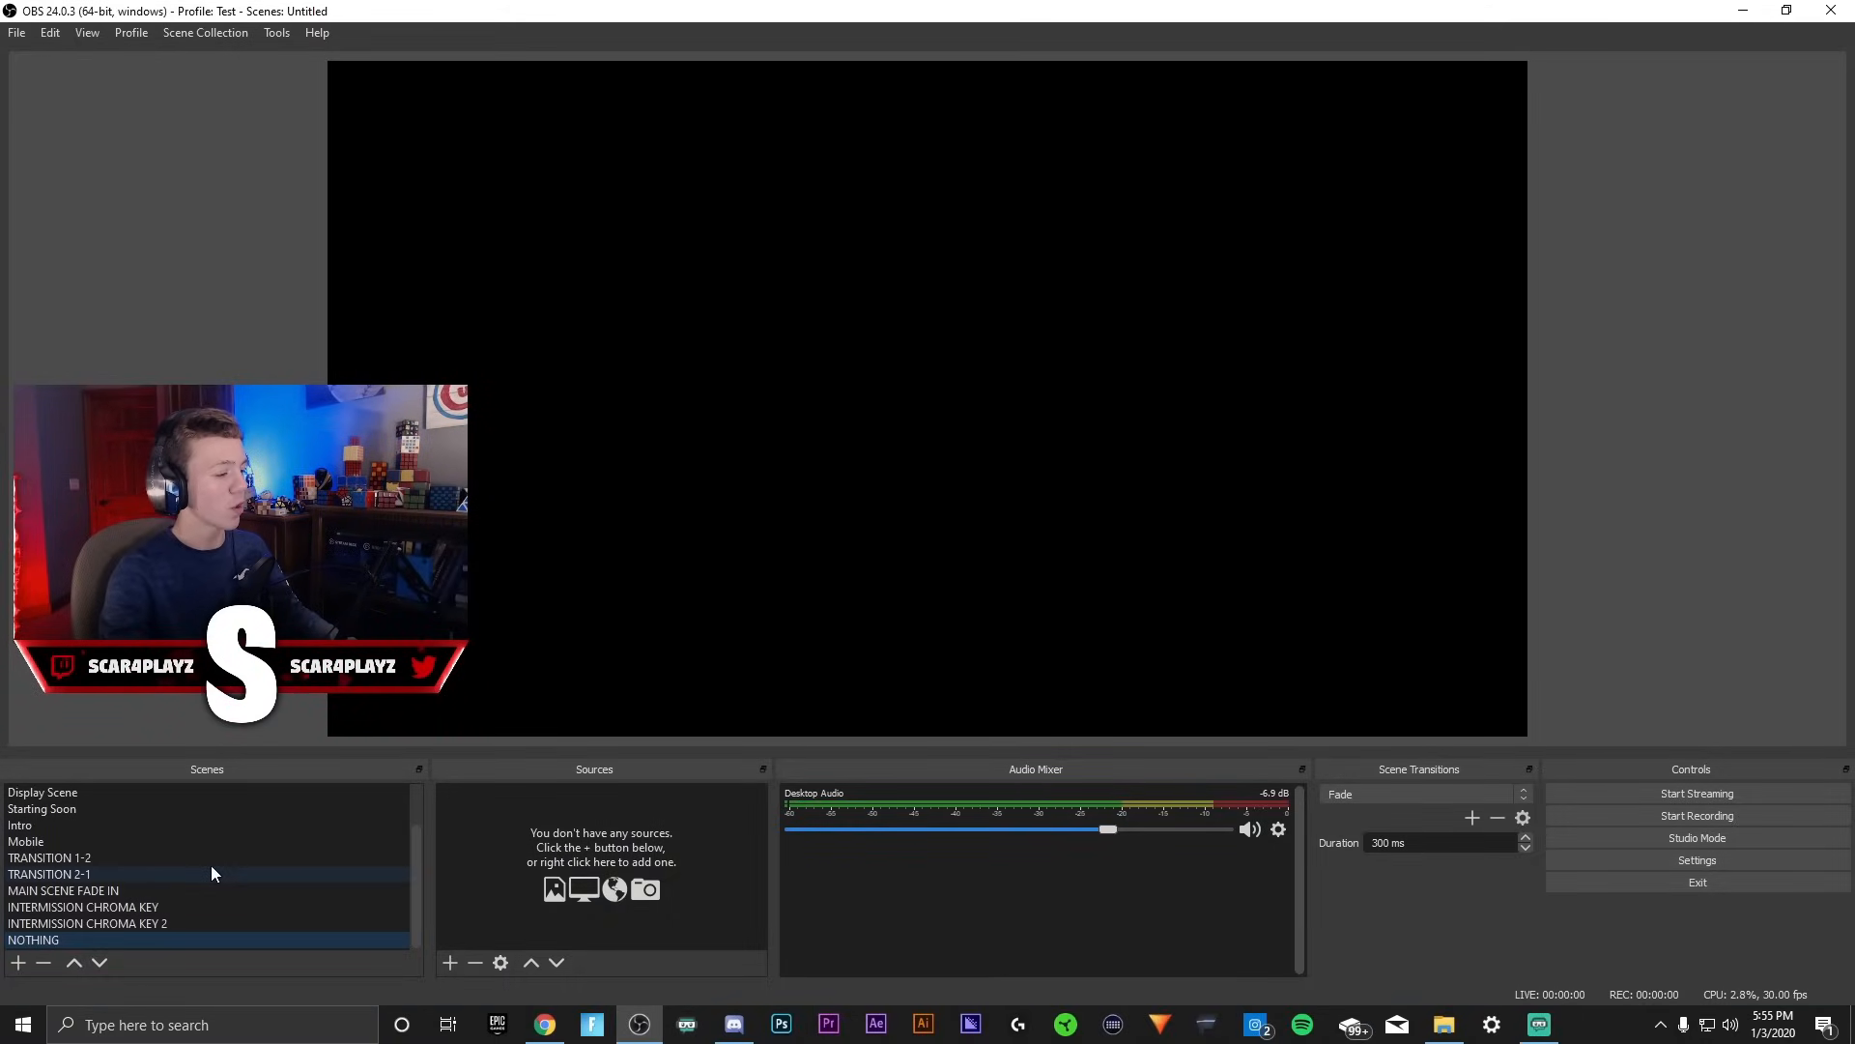
Add a new scene keeping the default name Scene 2.
left_click(51, 857)
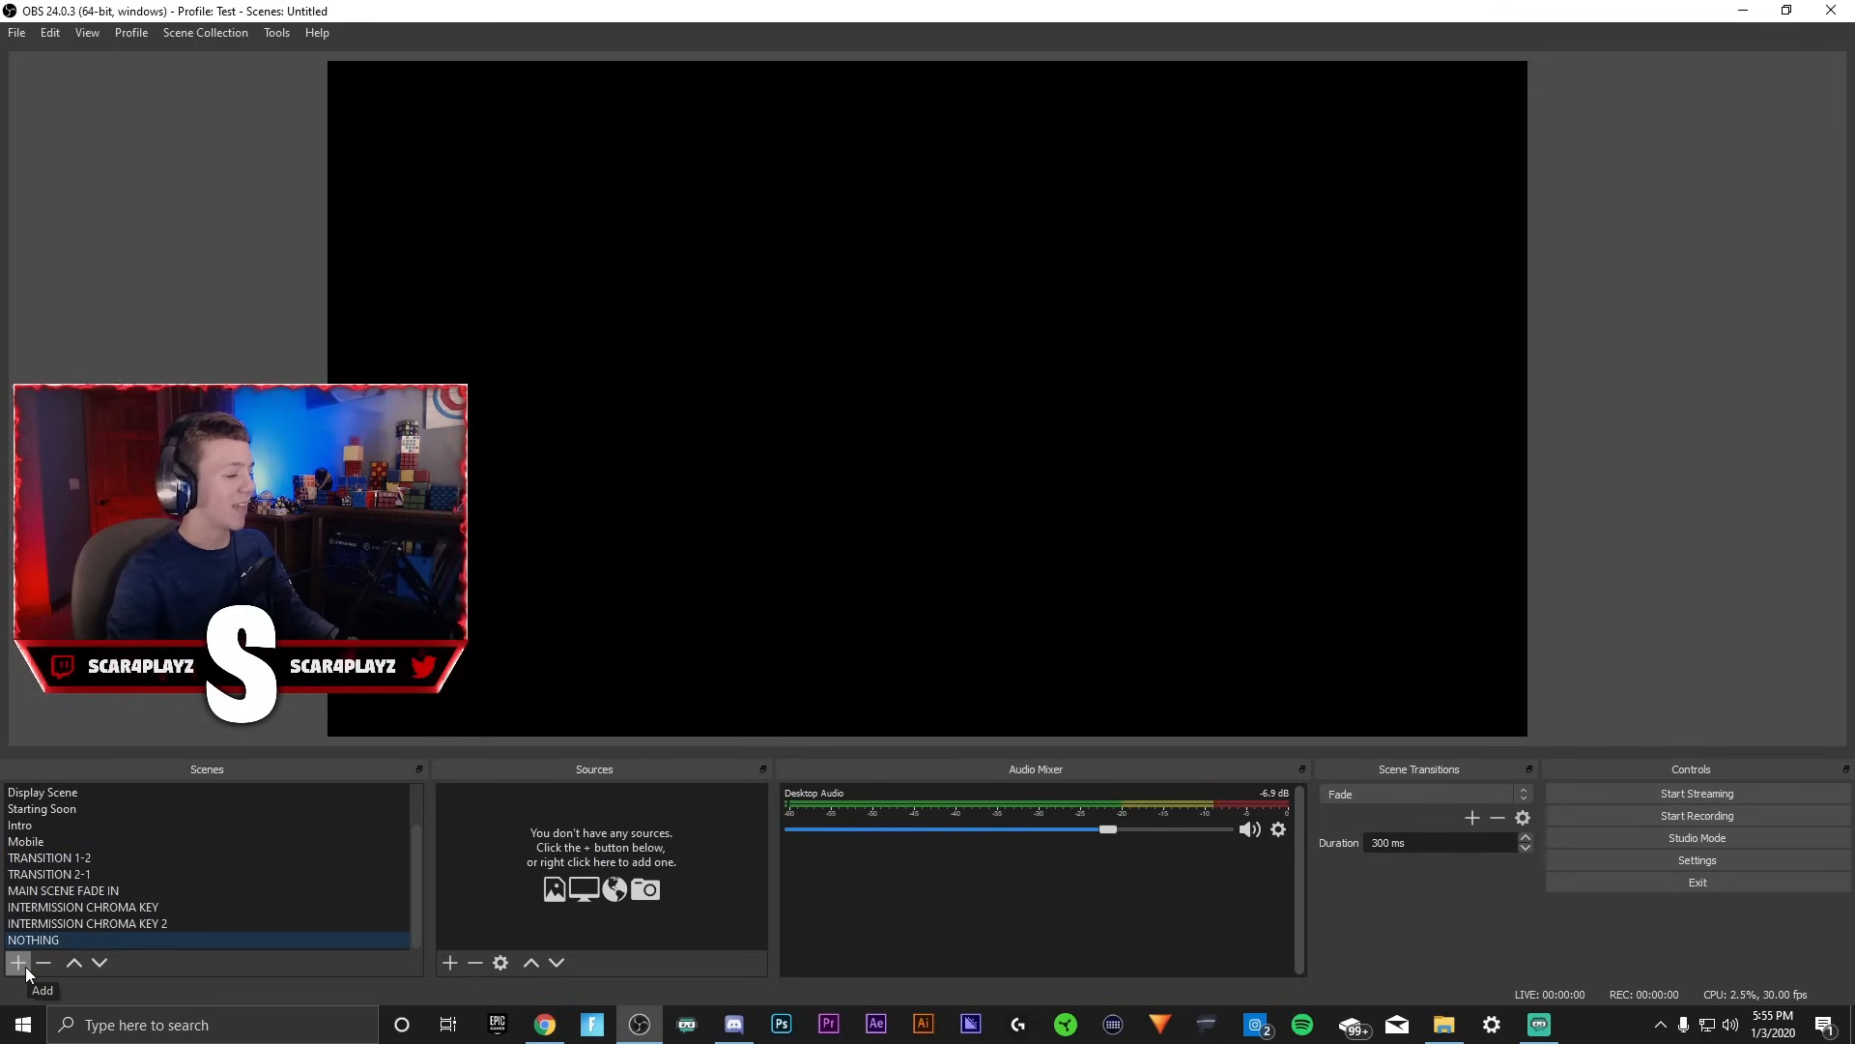
left_click(17, 963)
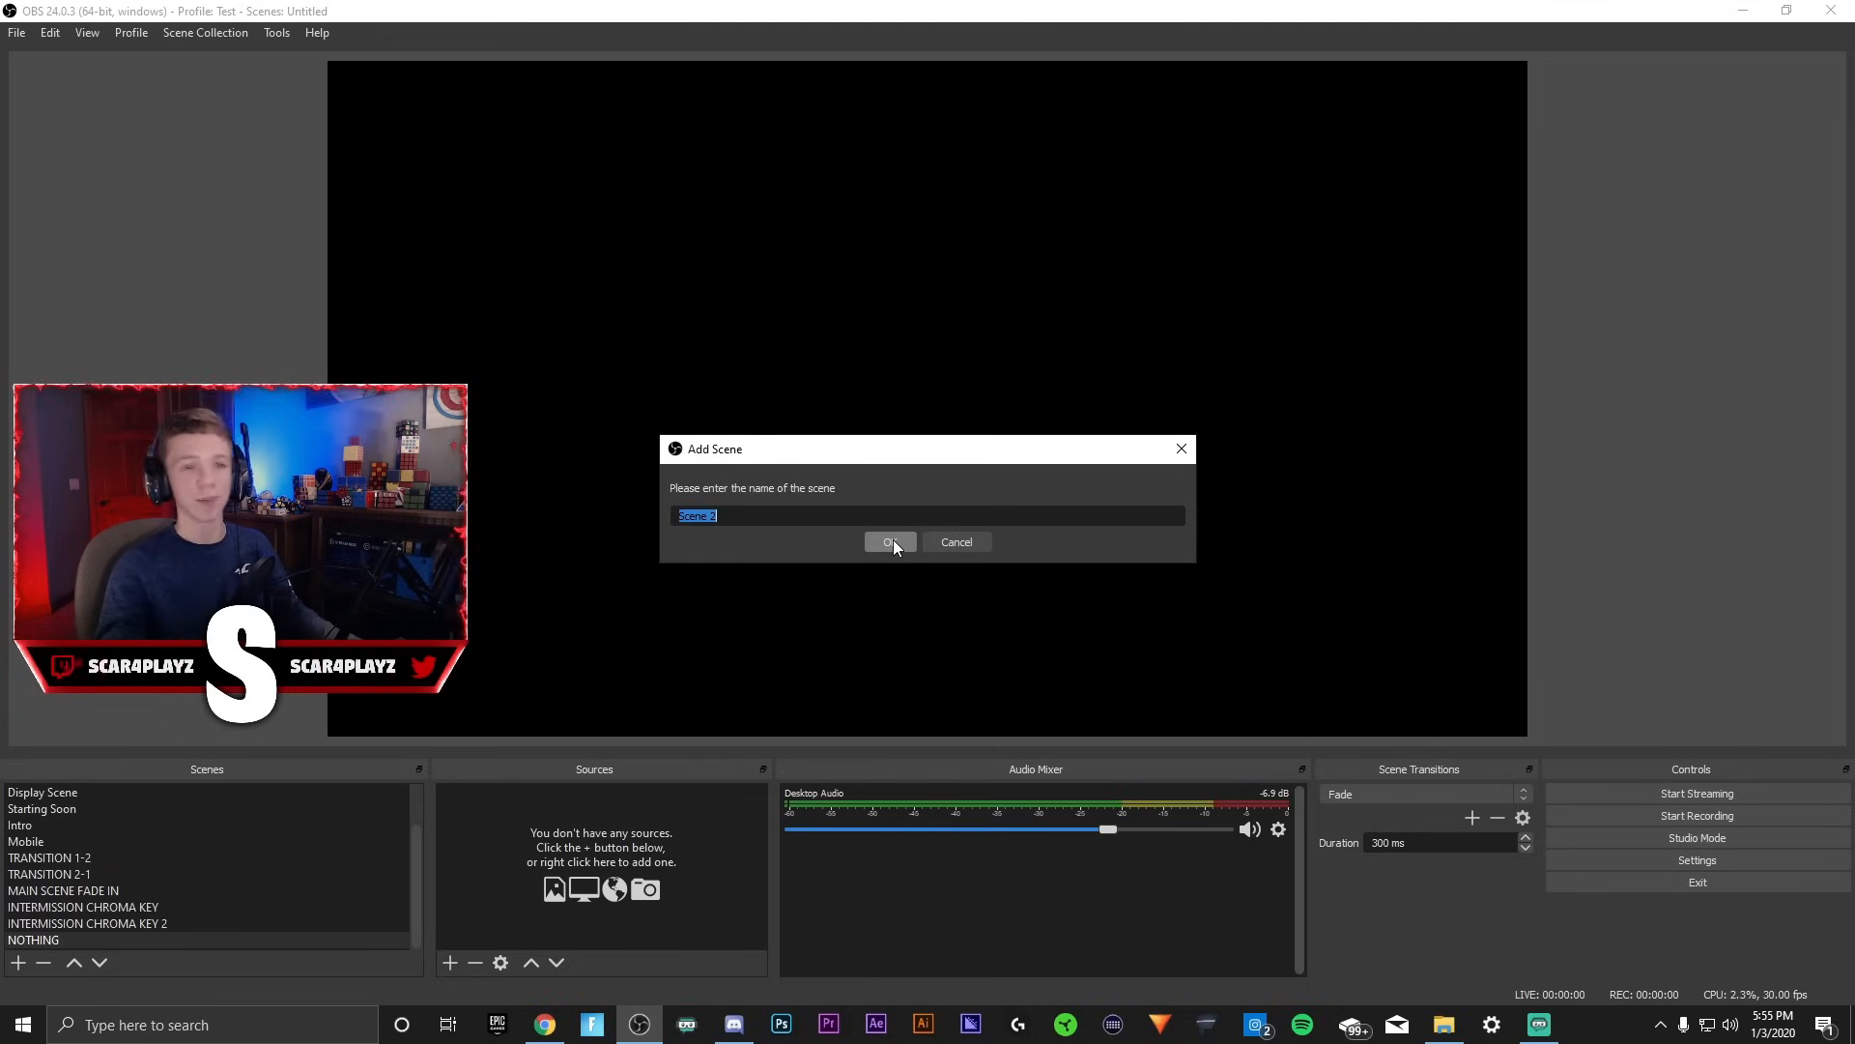
left_click(889, 542)
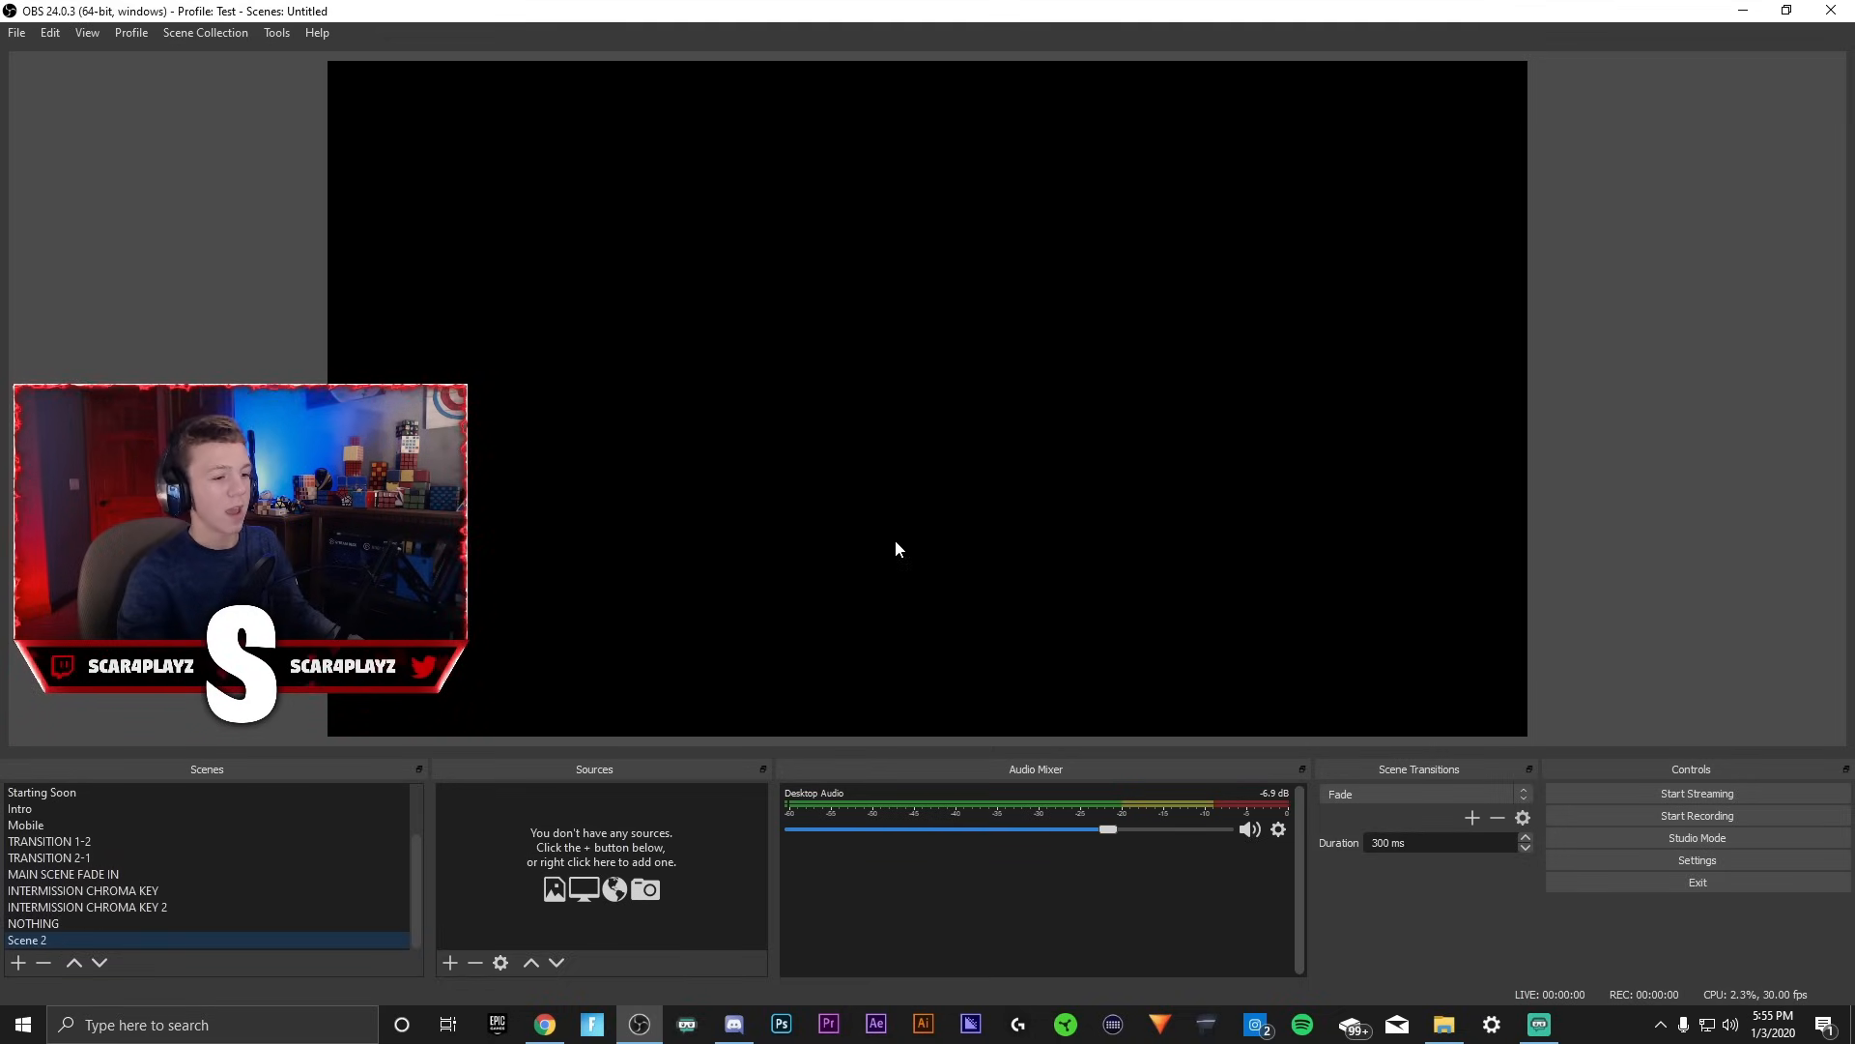
mouse_move(779, 659)
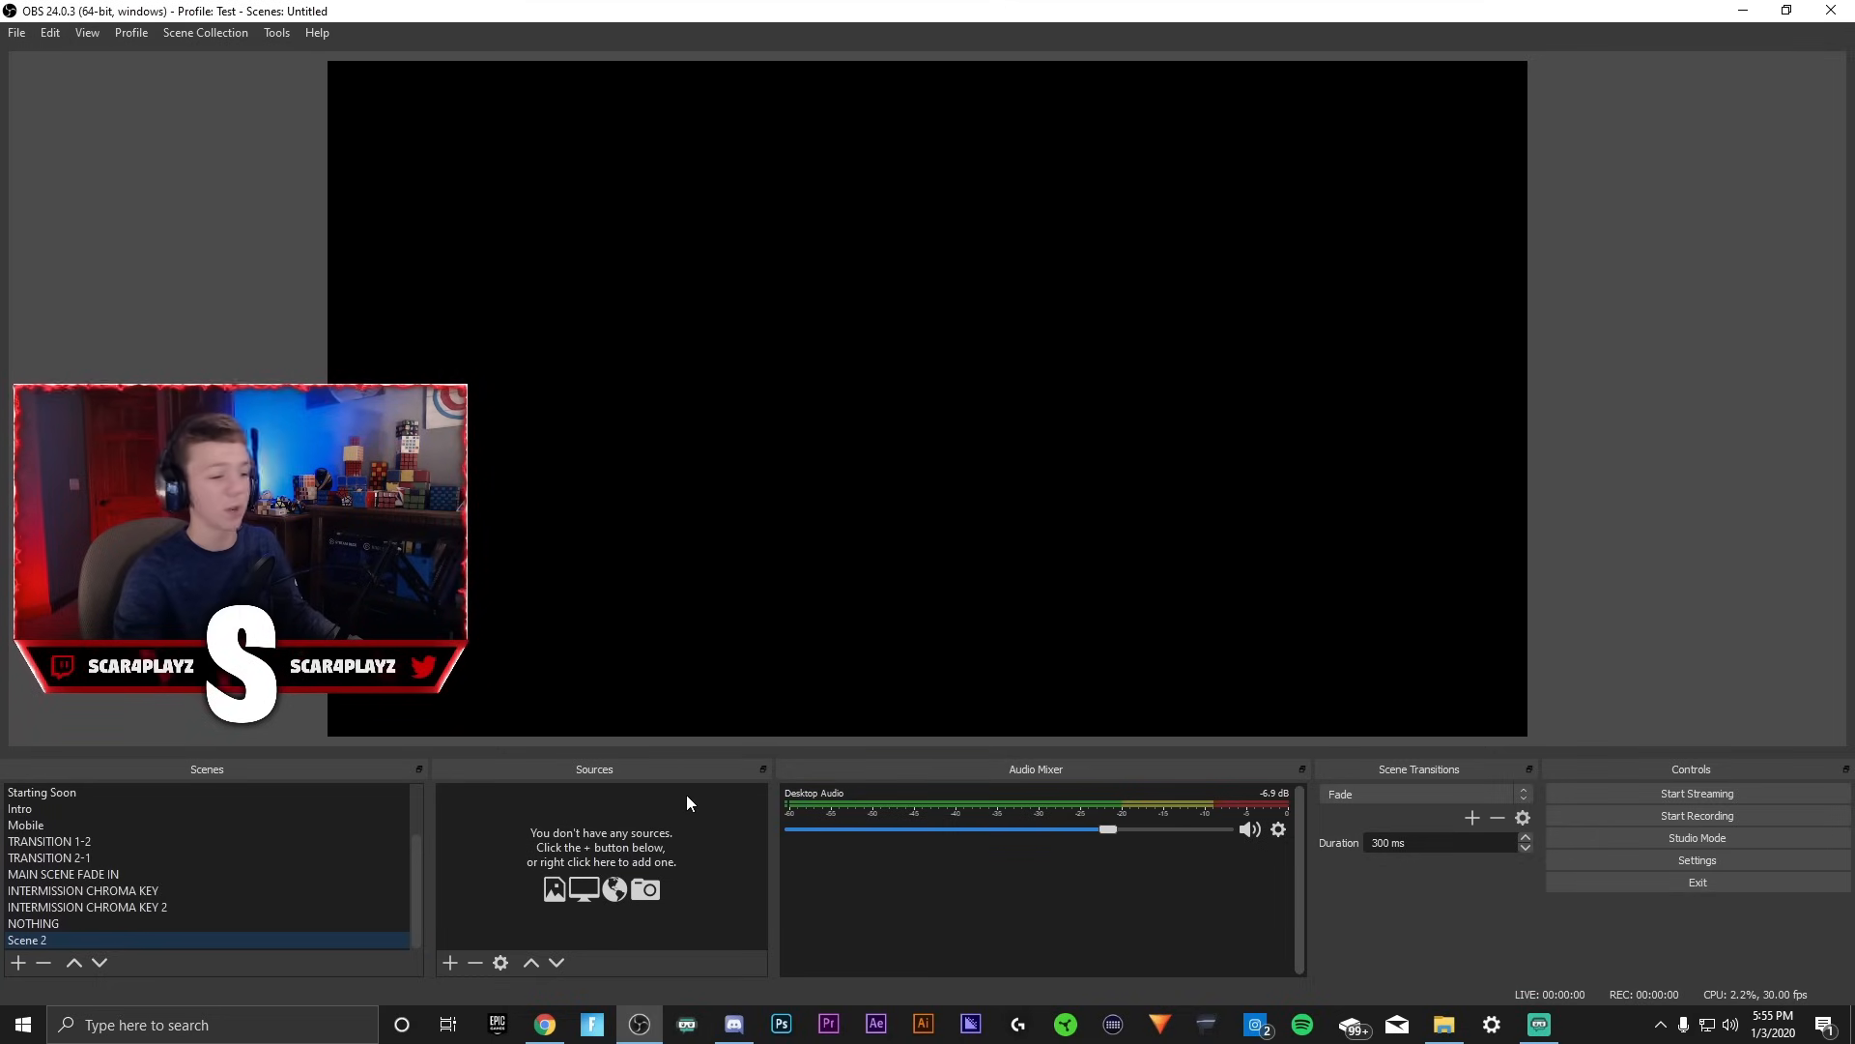
Add a Display Capture 2 source set to capture Display 1.
left_click(448, 962)
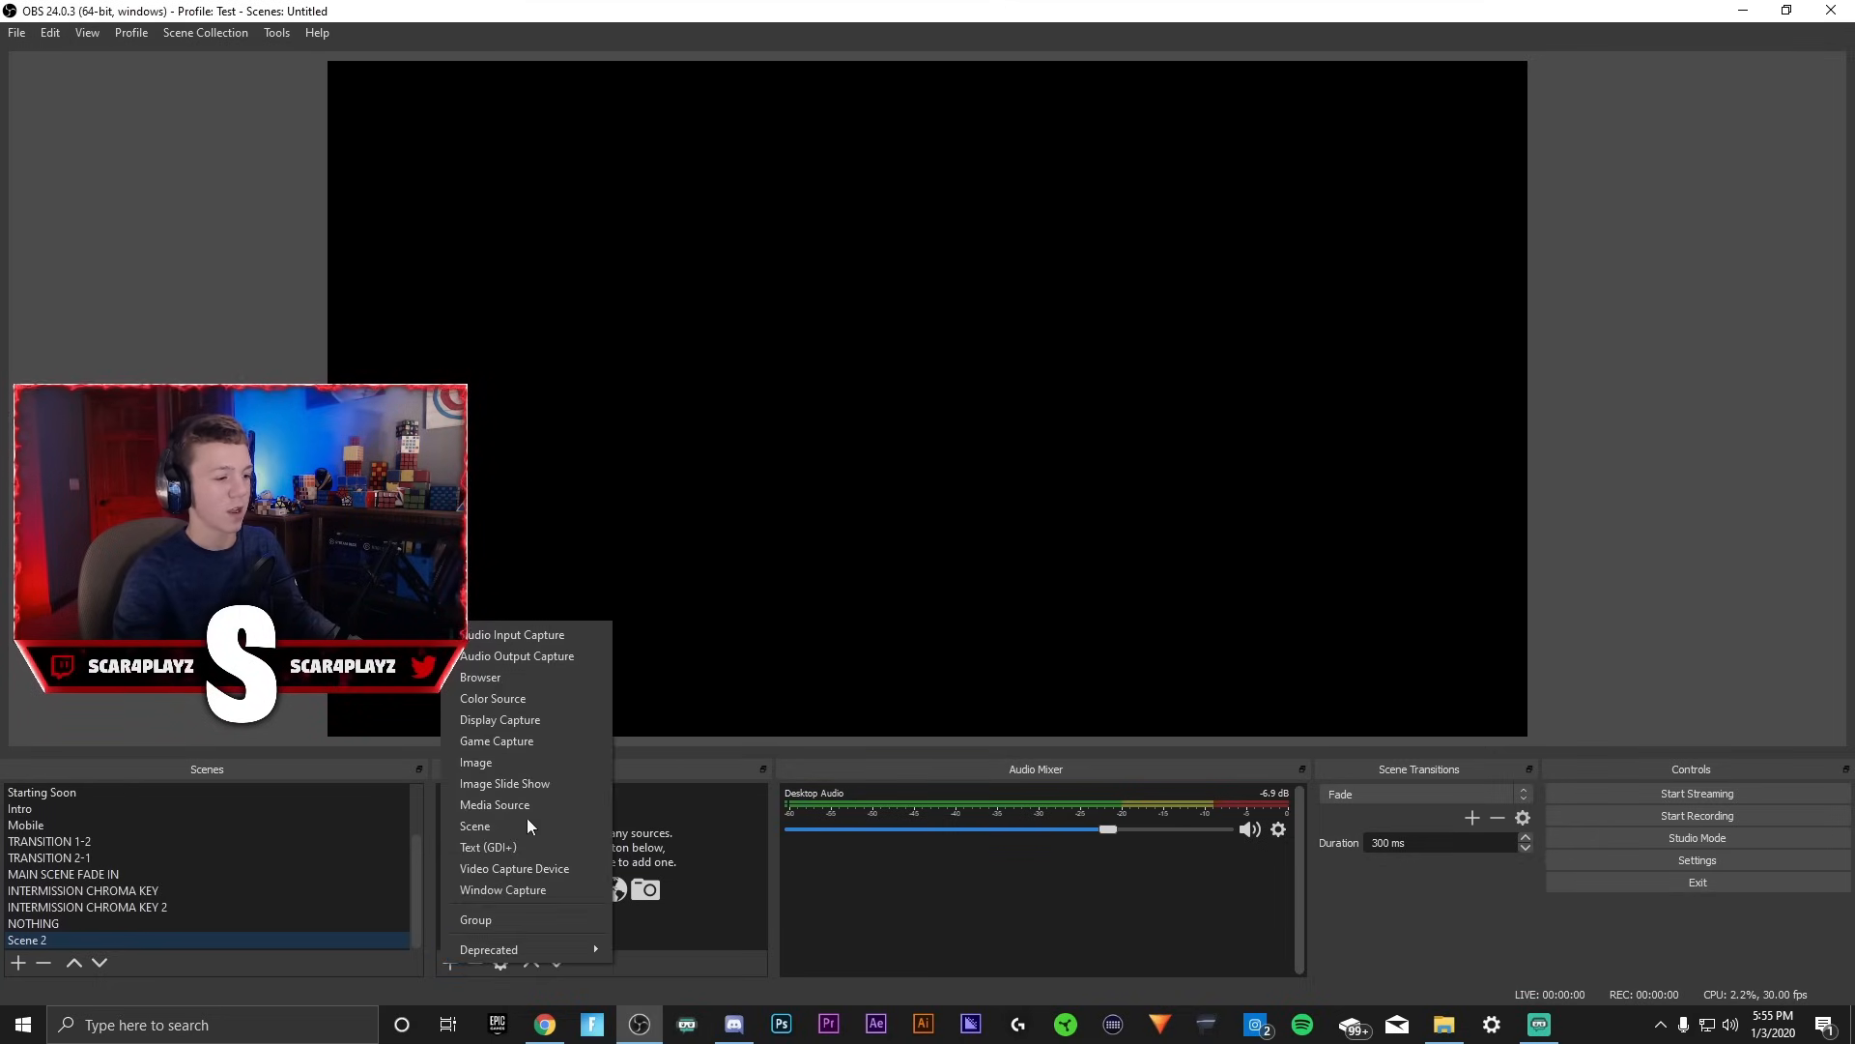
mouse_move(498, 719)
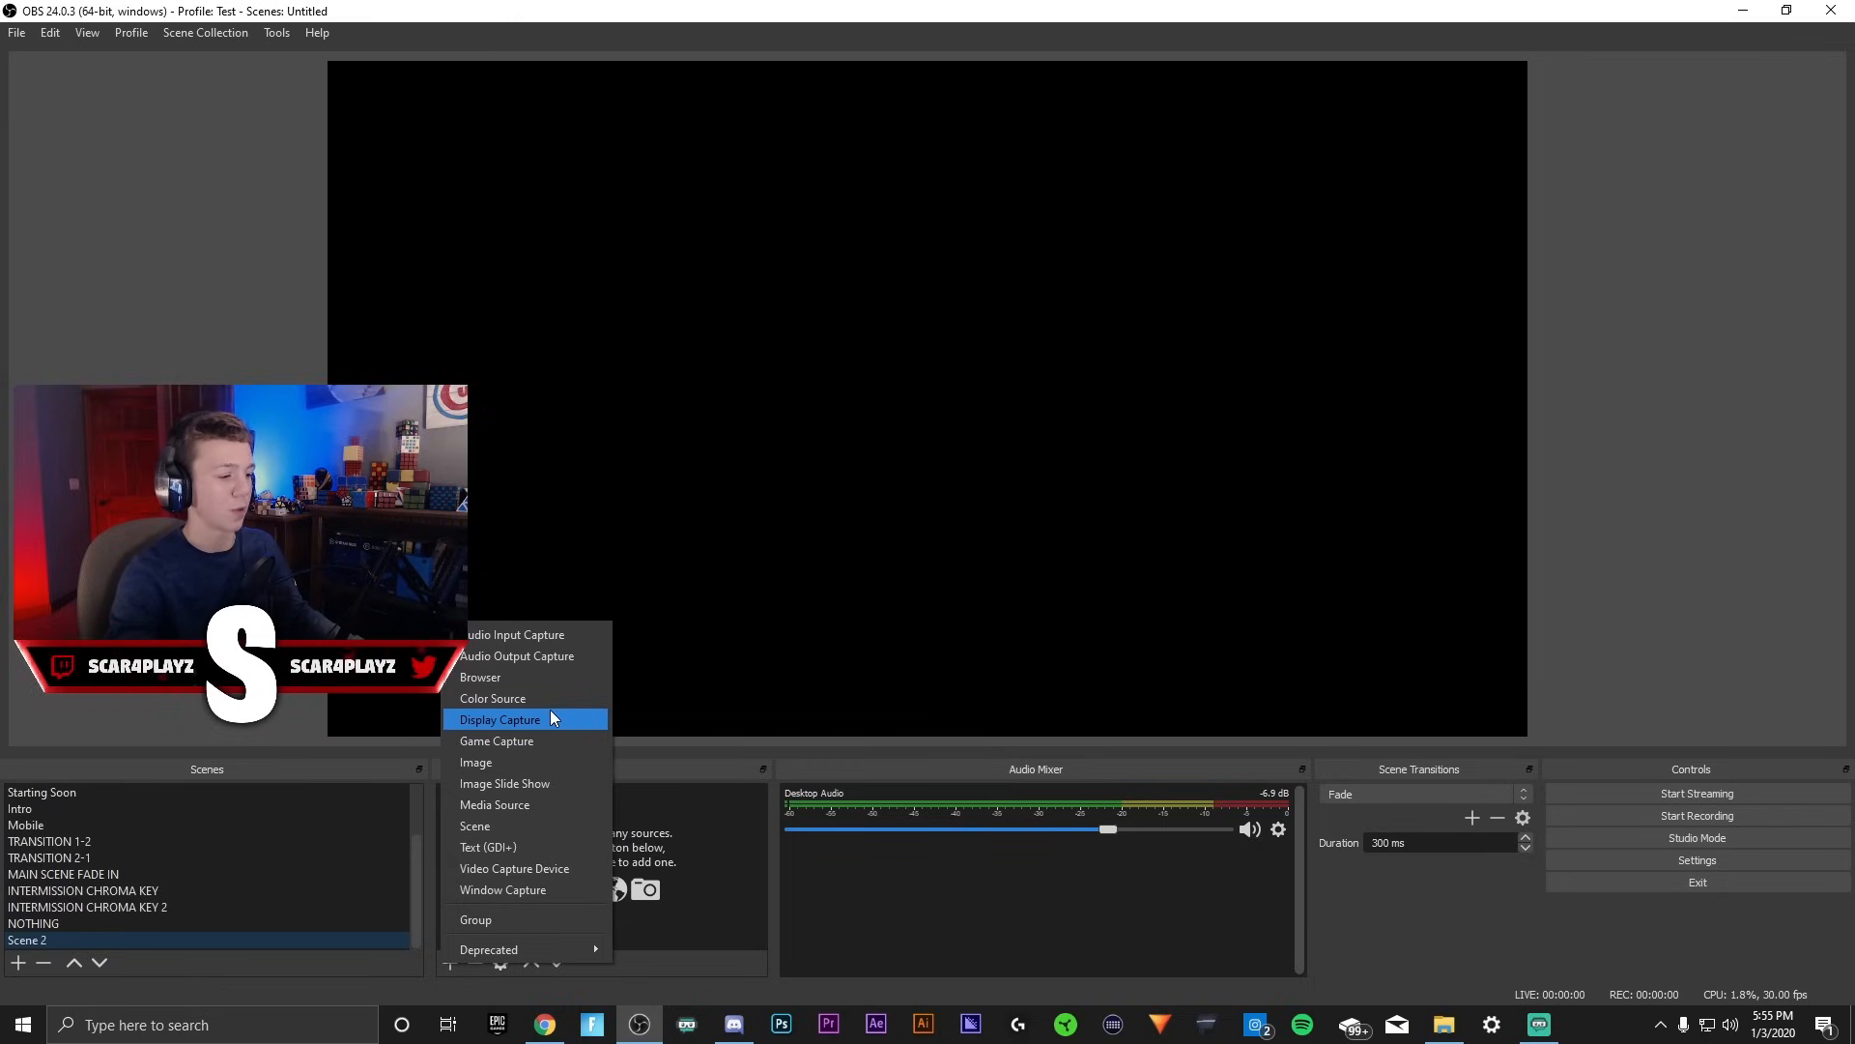
left_click(498, 719)
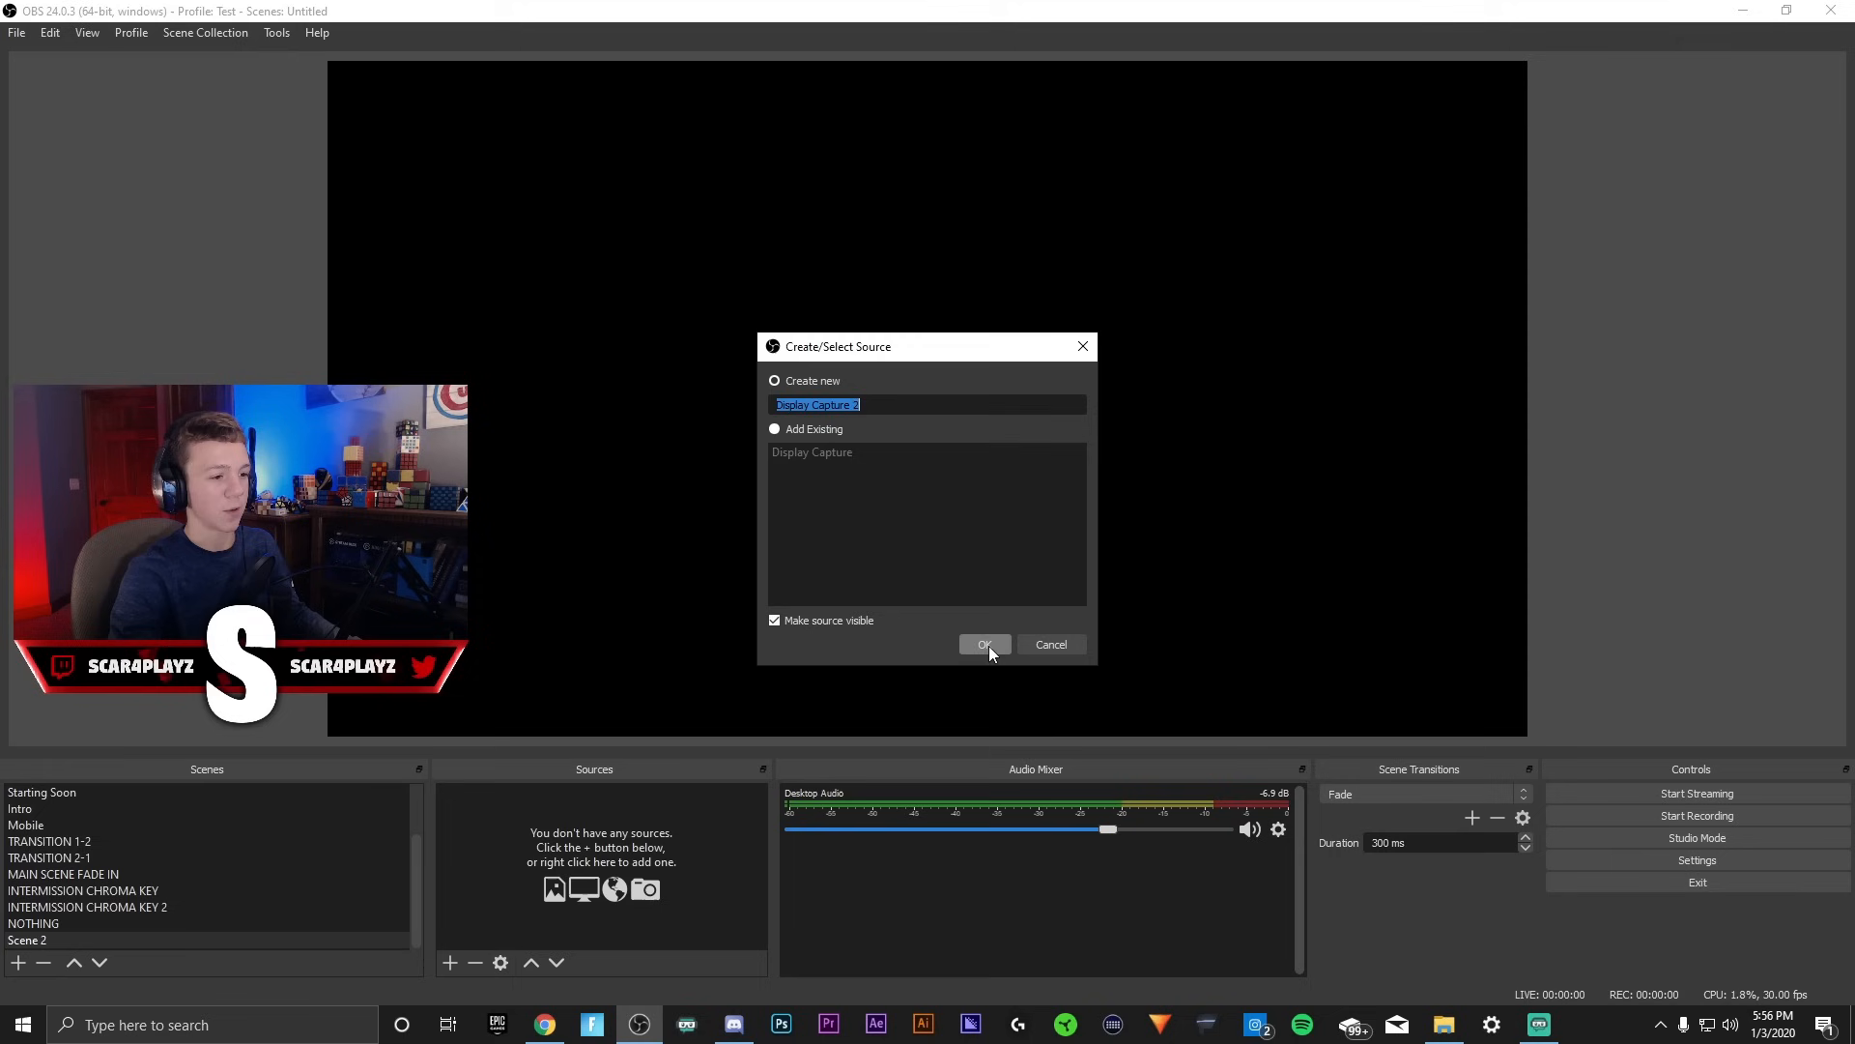
left_click(984, 644)
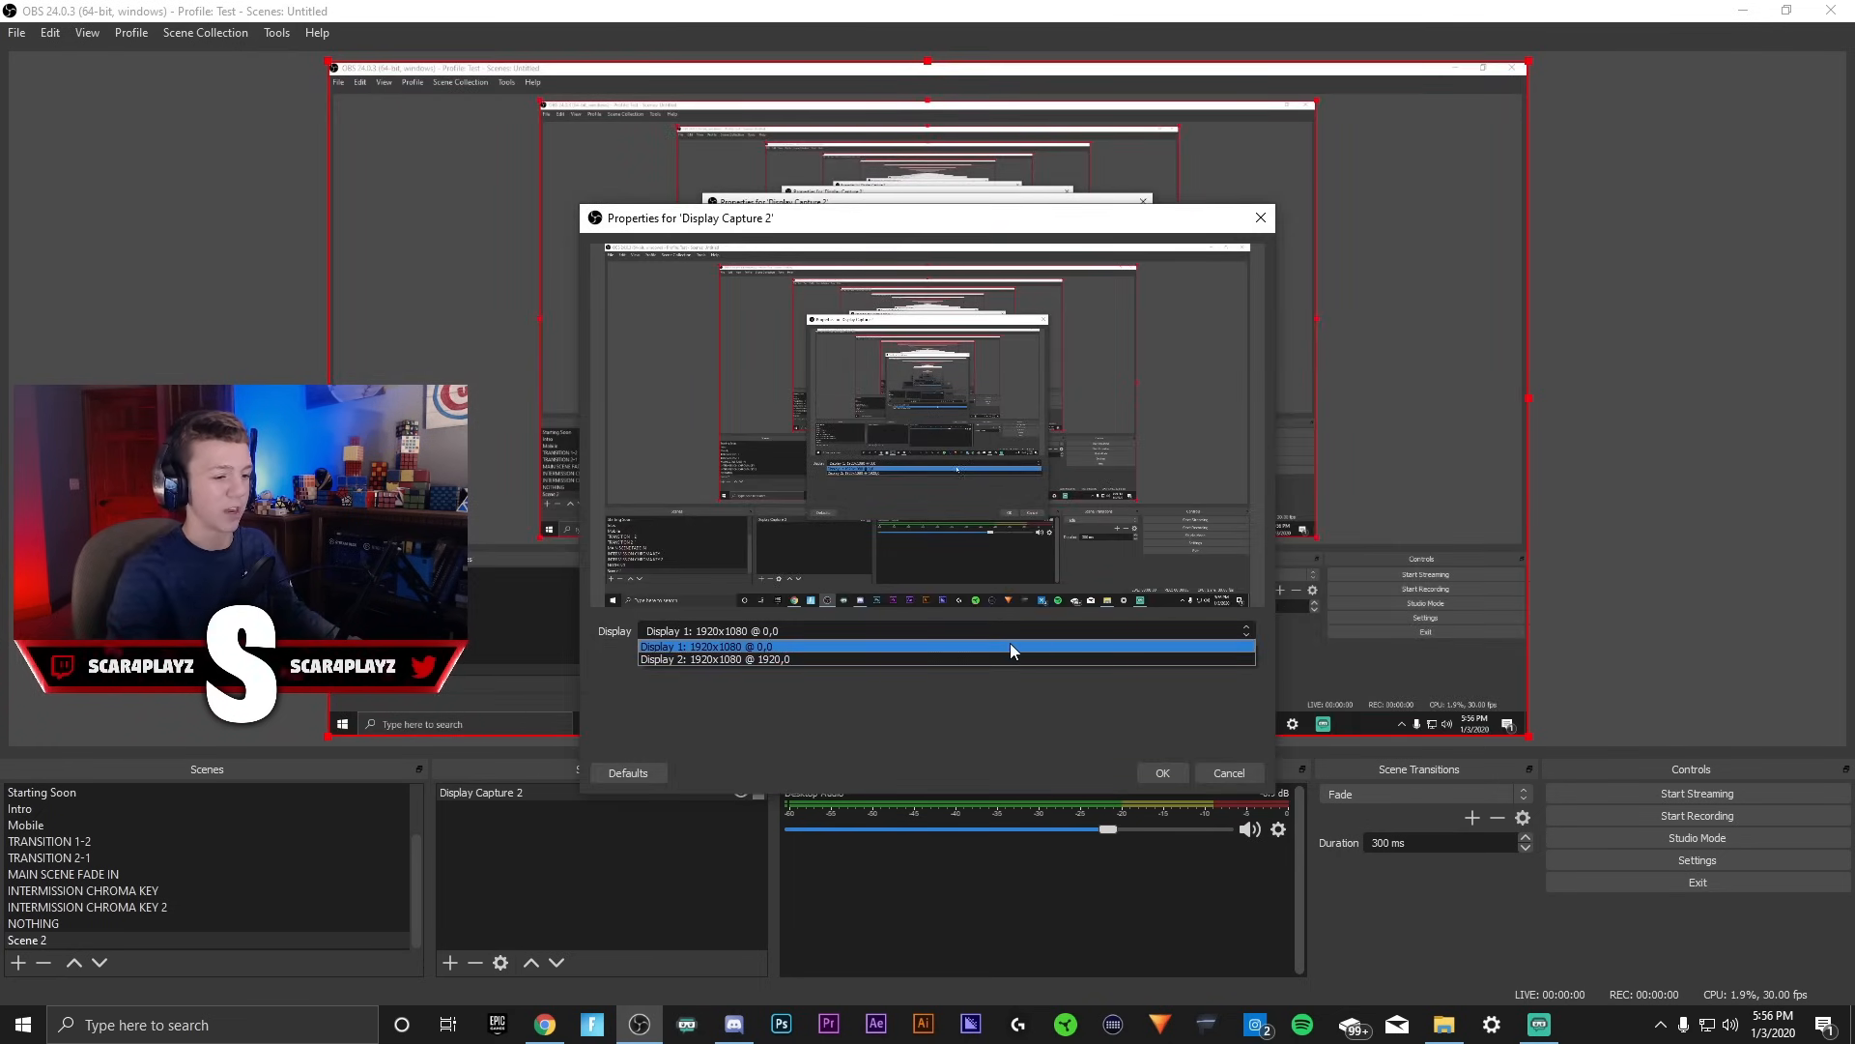
left_click(707, 645)
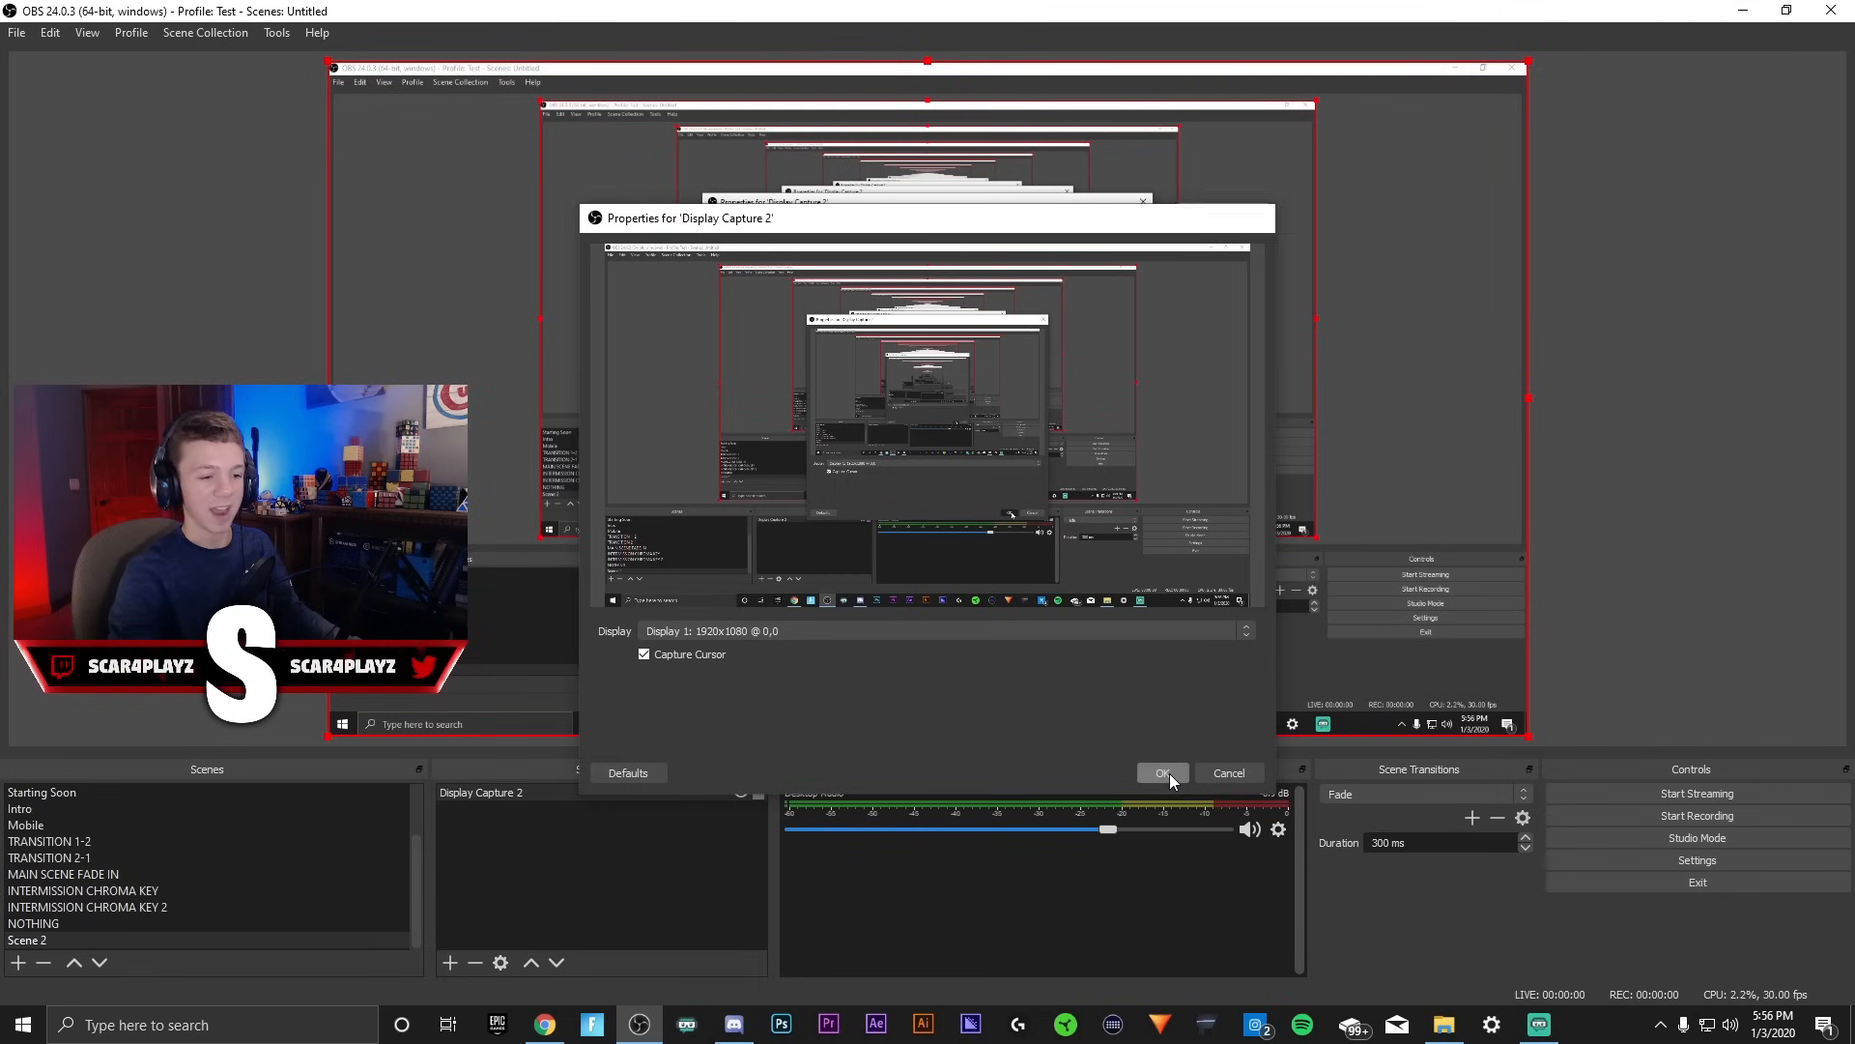
left_click(1161, 773)
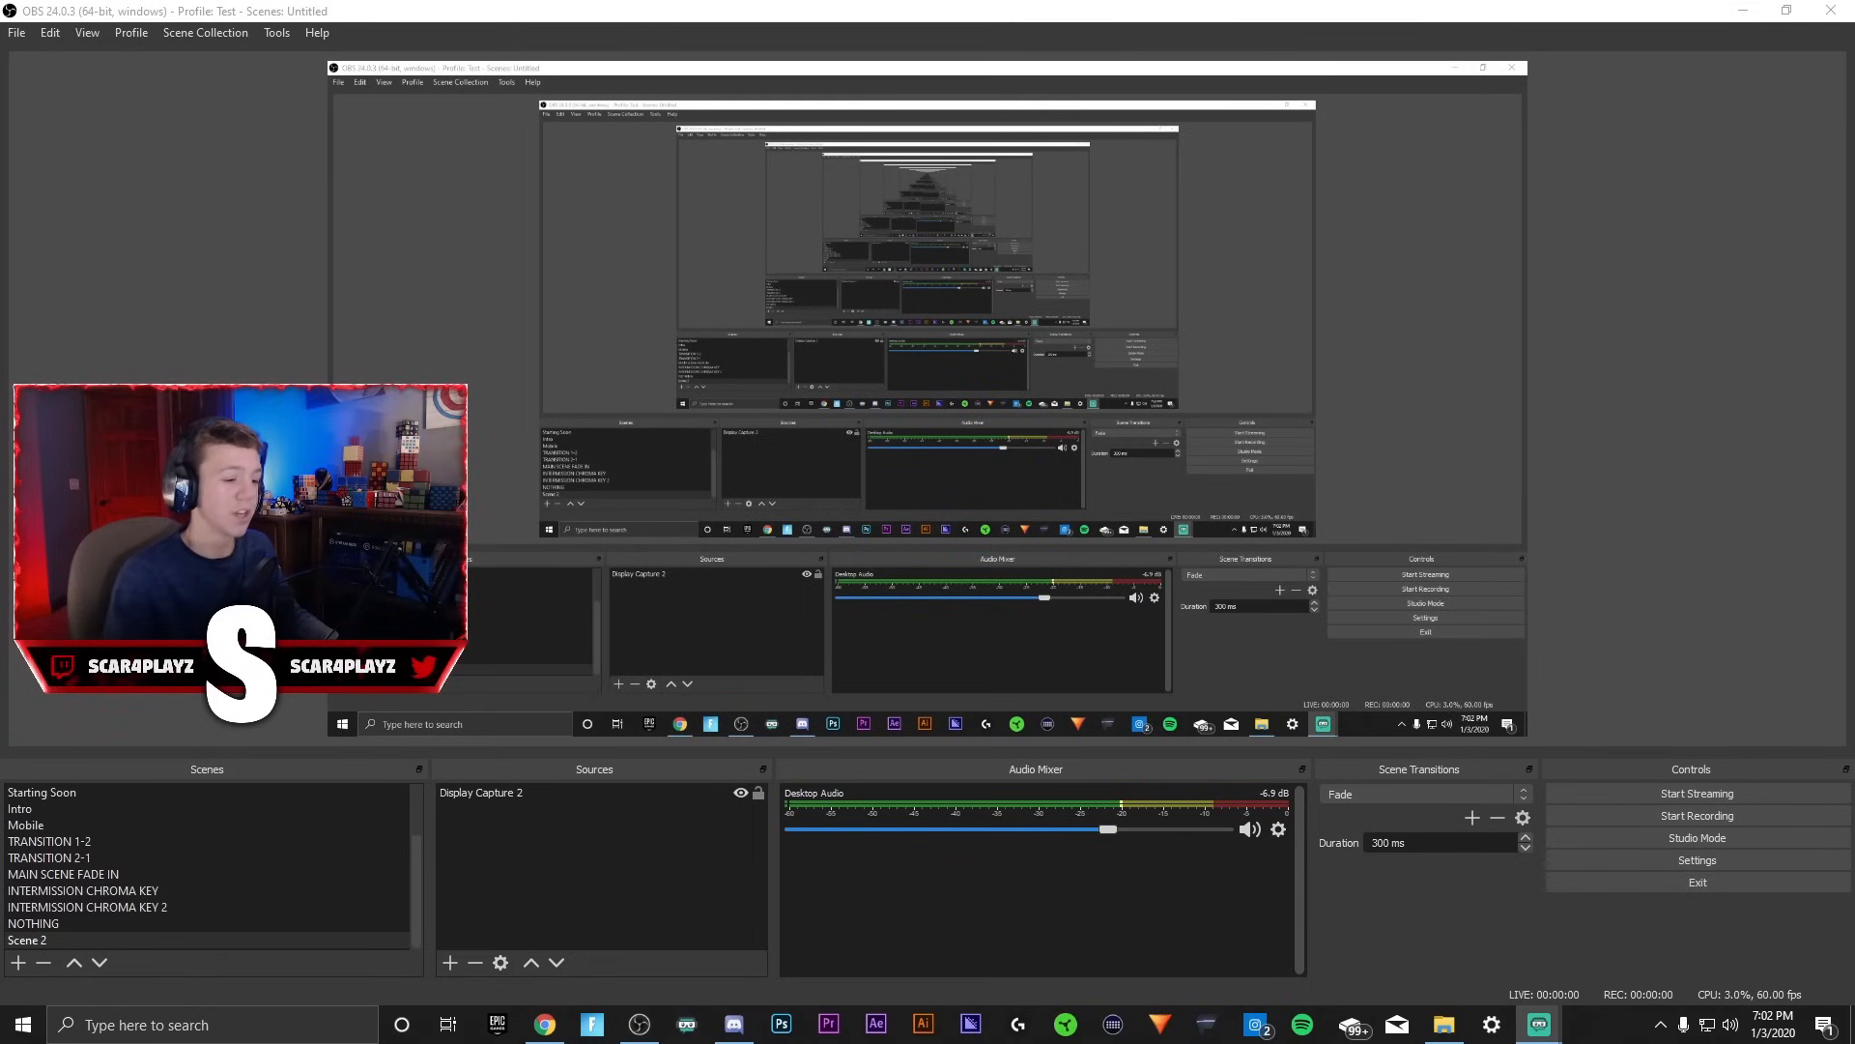
Create an Audio Input Capture source for the microphone in Scene 2.
left_click(449, 963)
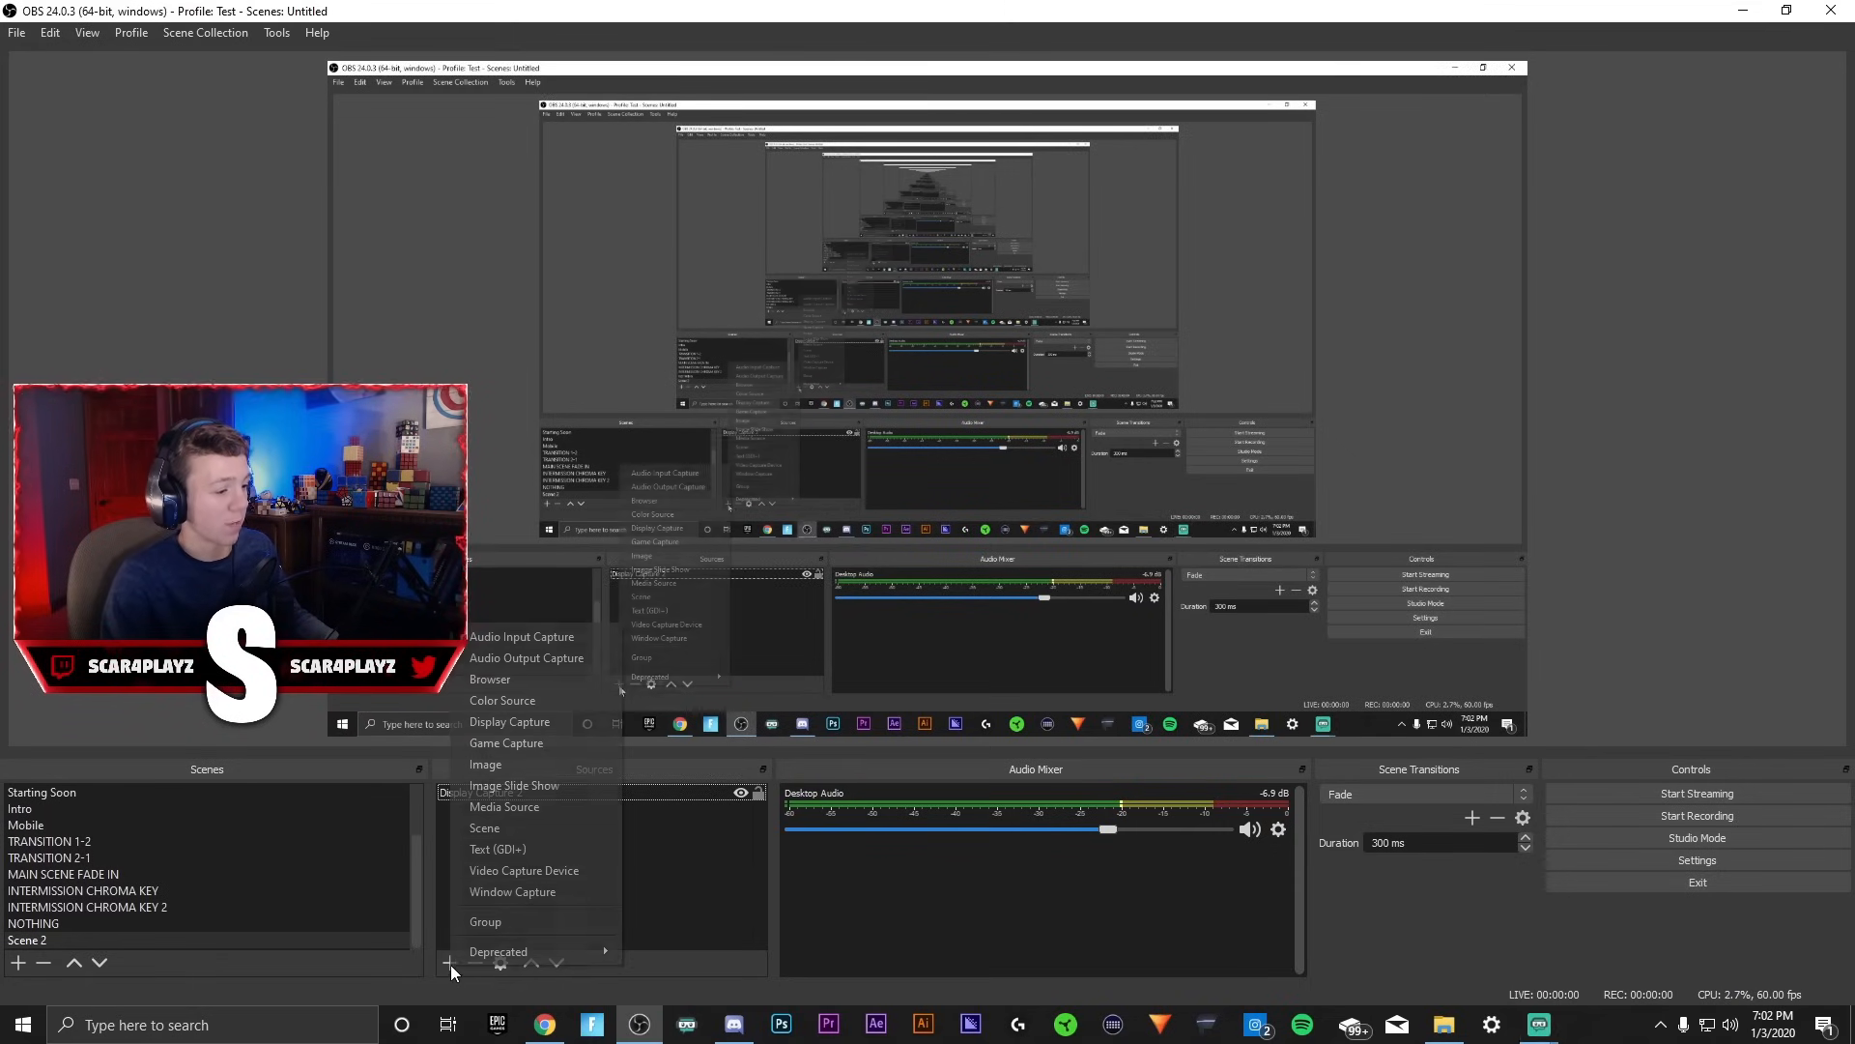
left_click(521, 636)
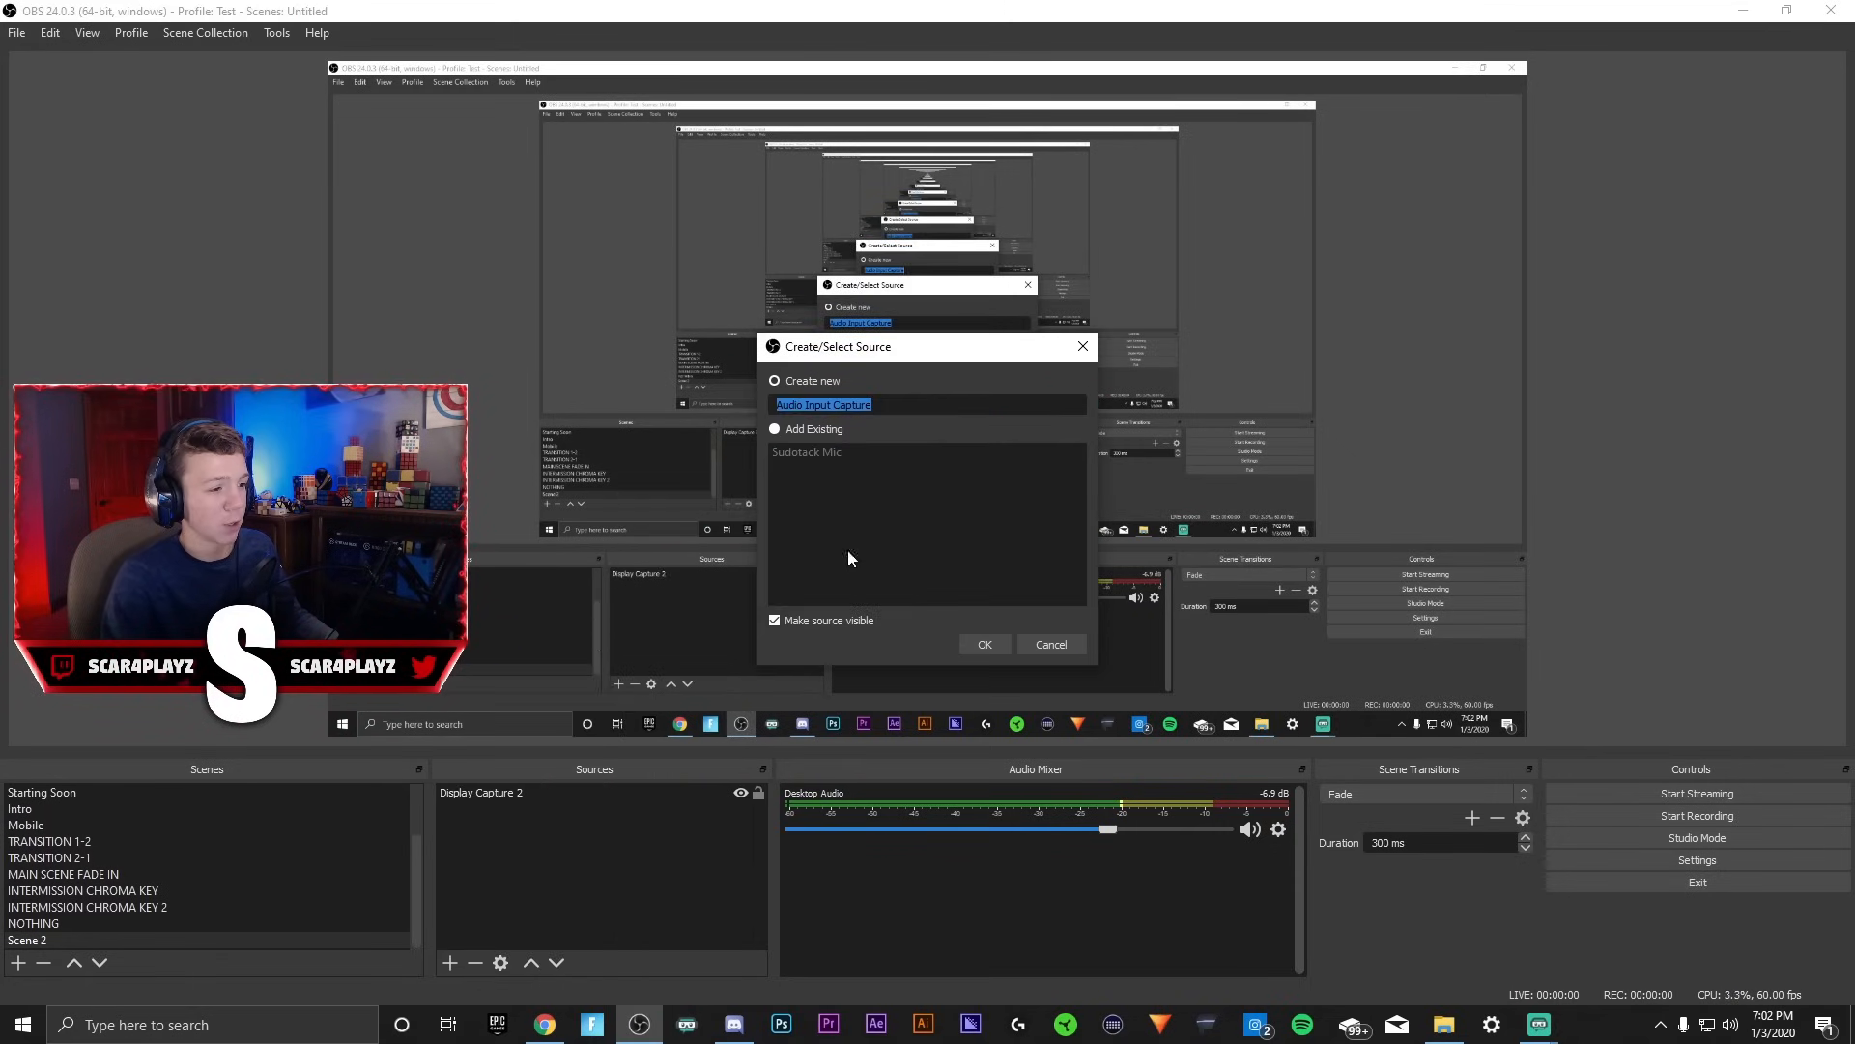
left_click(984, 643)
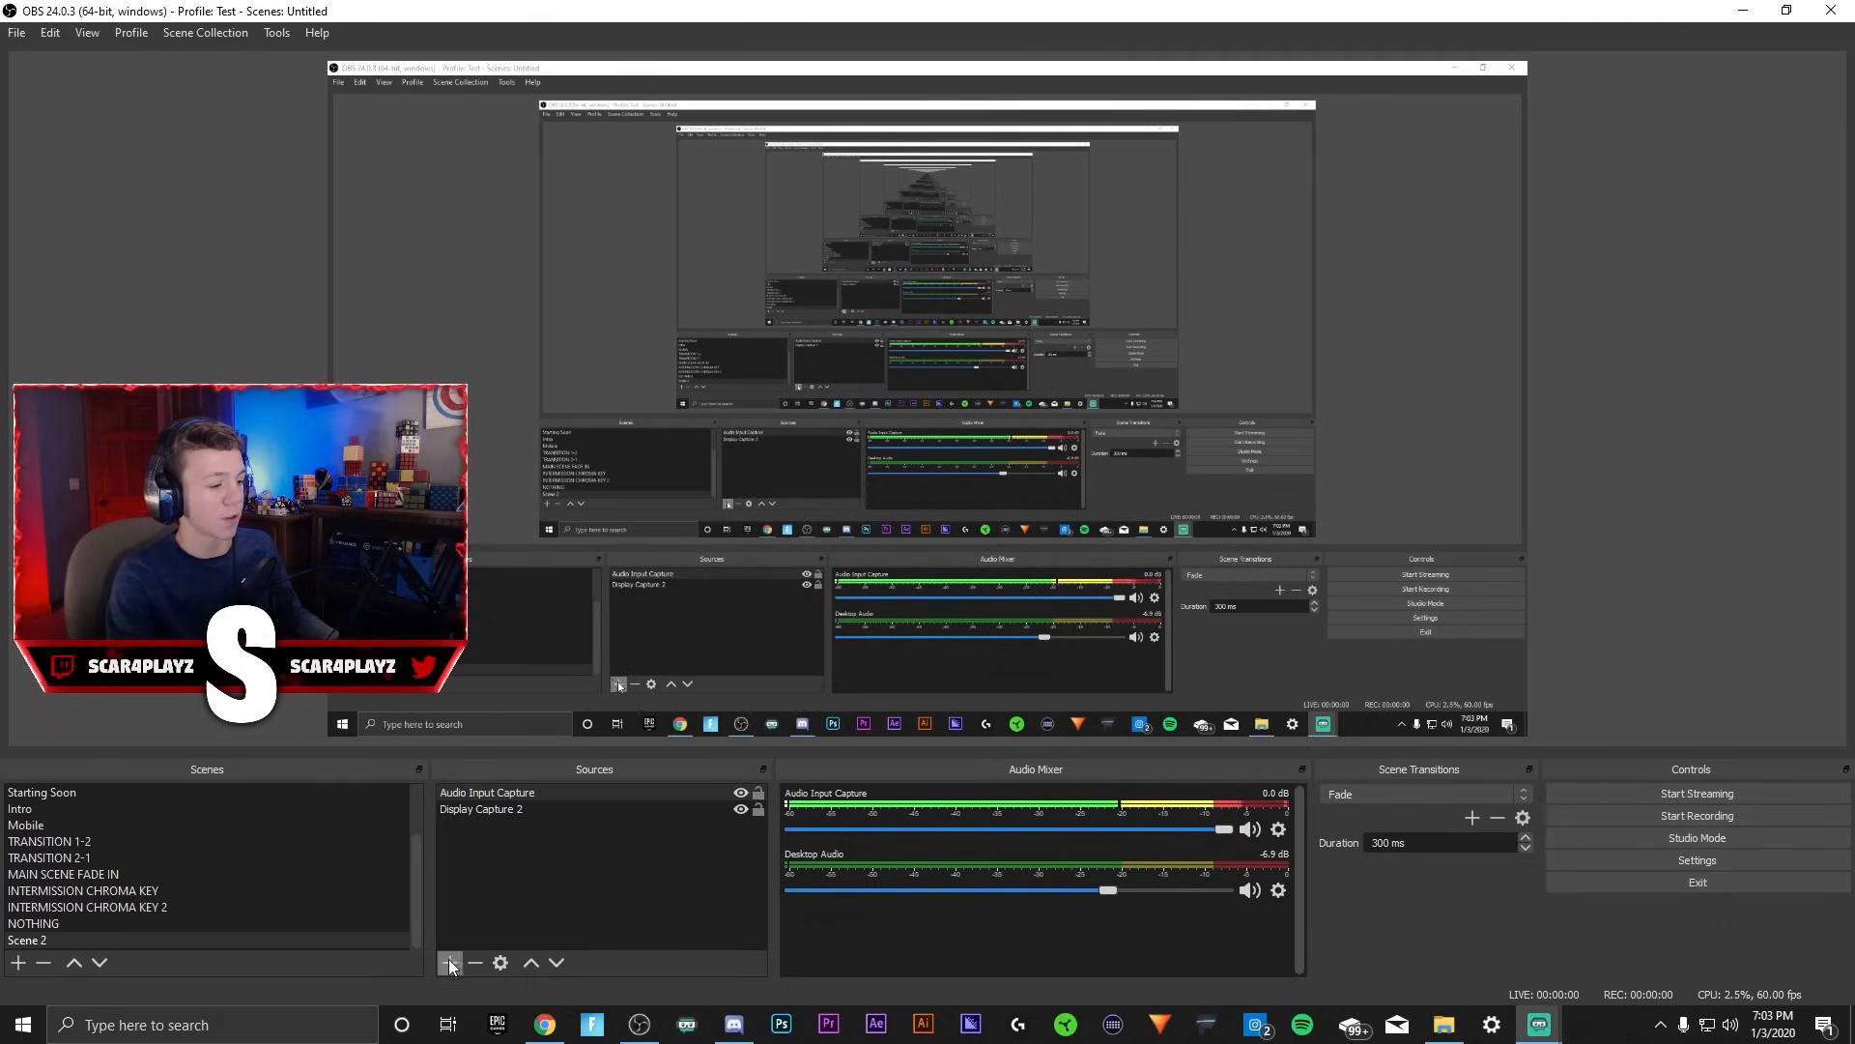
Add a Video Capture Device source, review the device list and cancel without changing it.
left_click(449, 962)
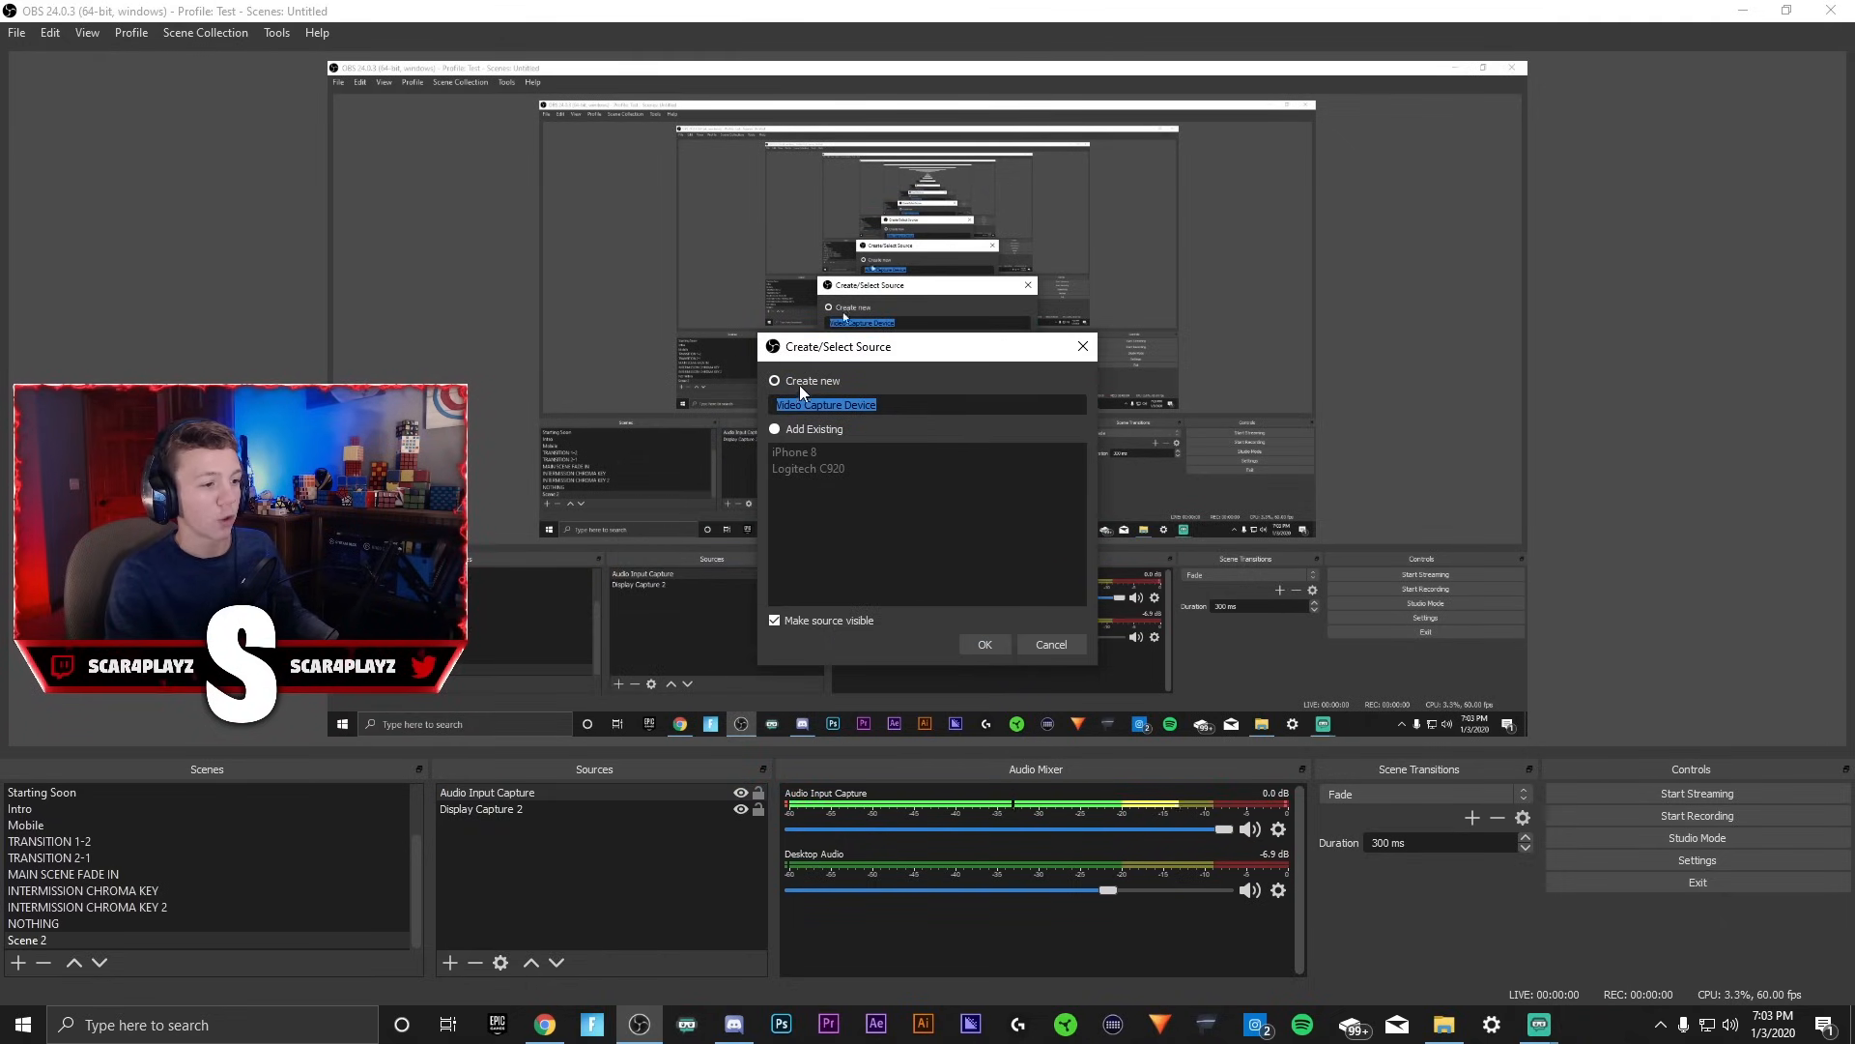
left_click(984, 644)
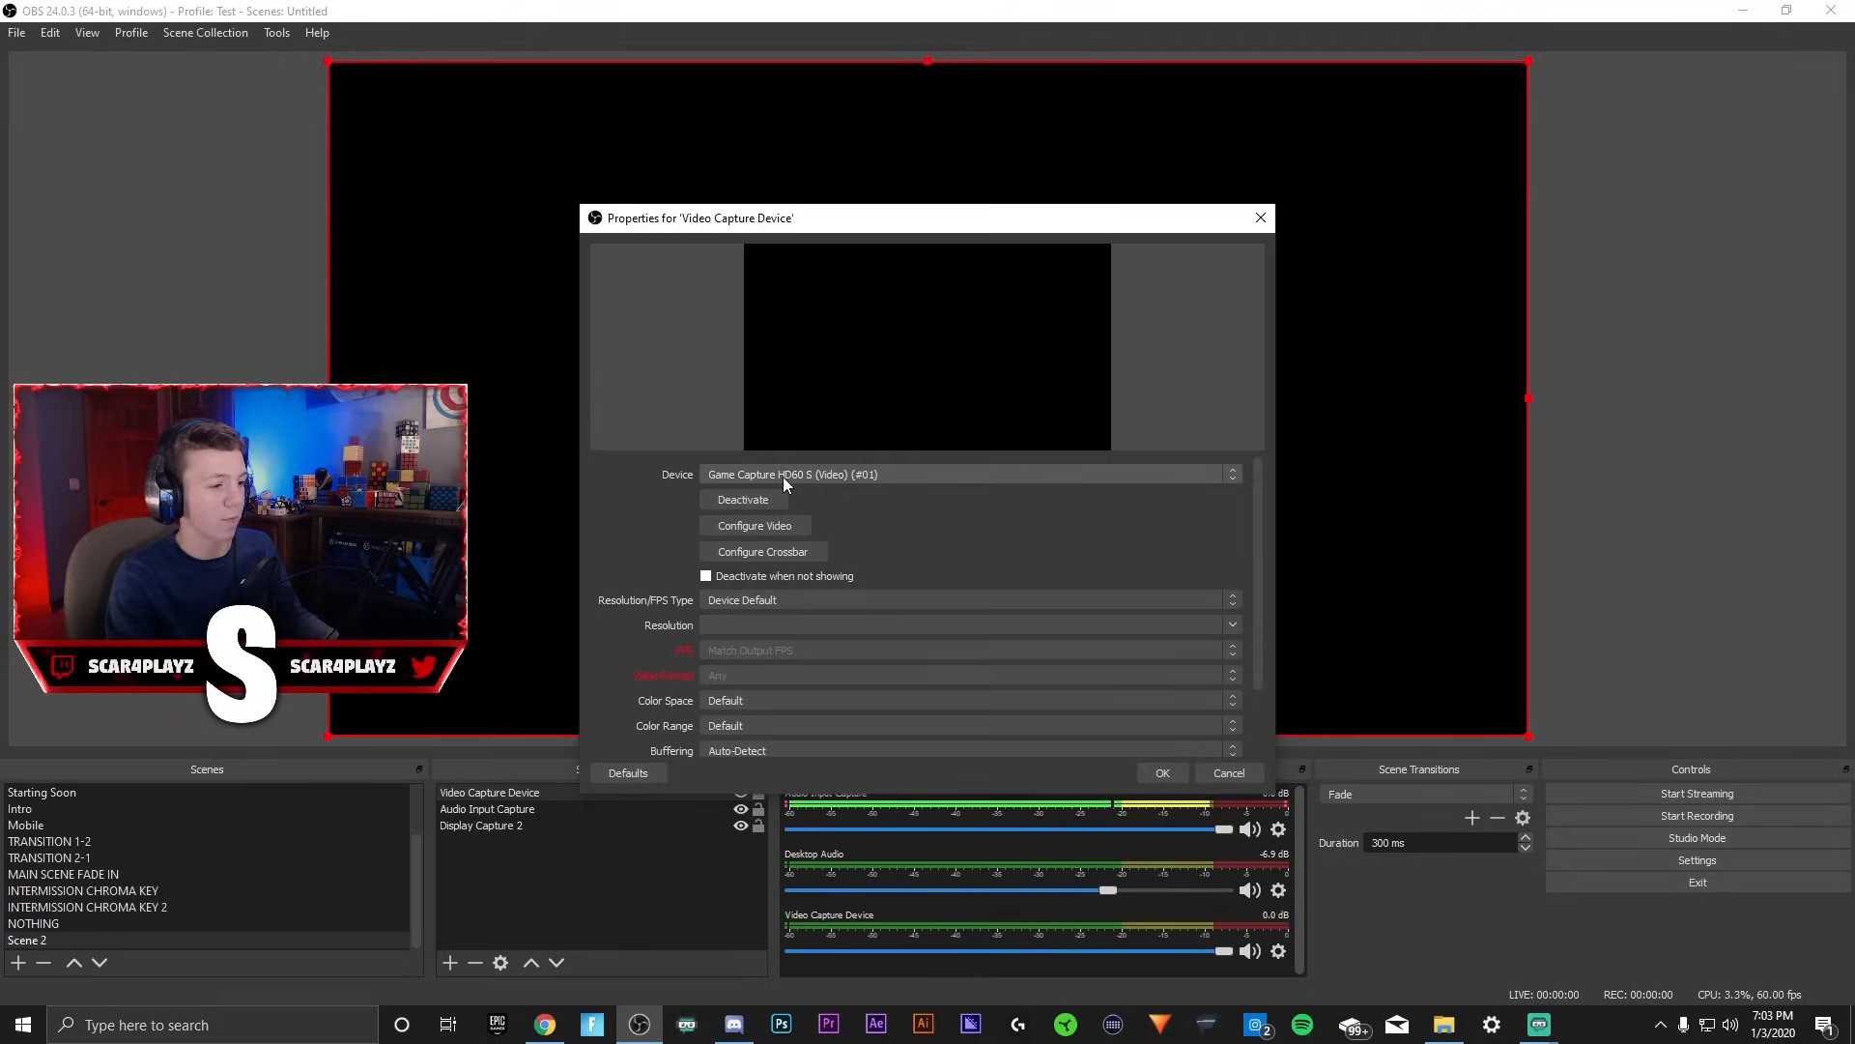
left_click(968, 473)
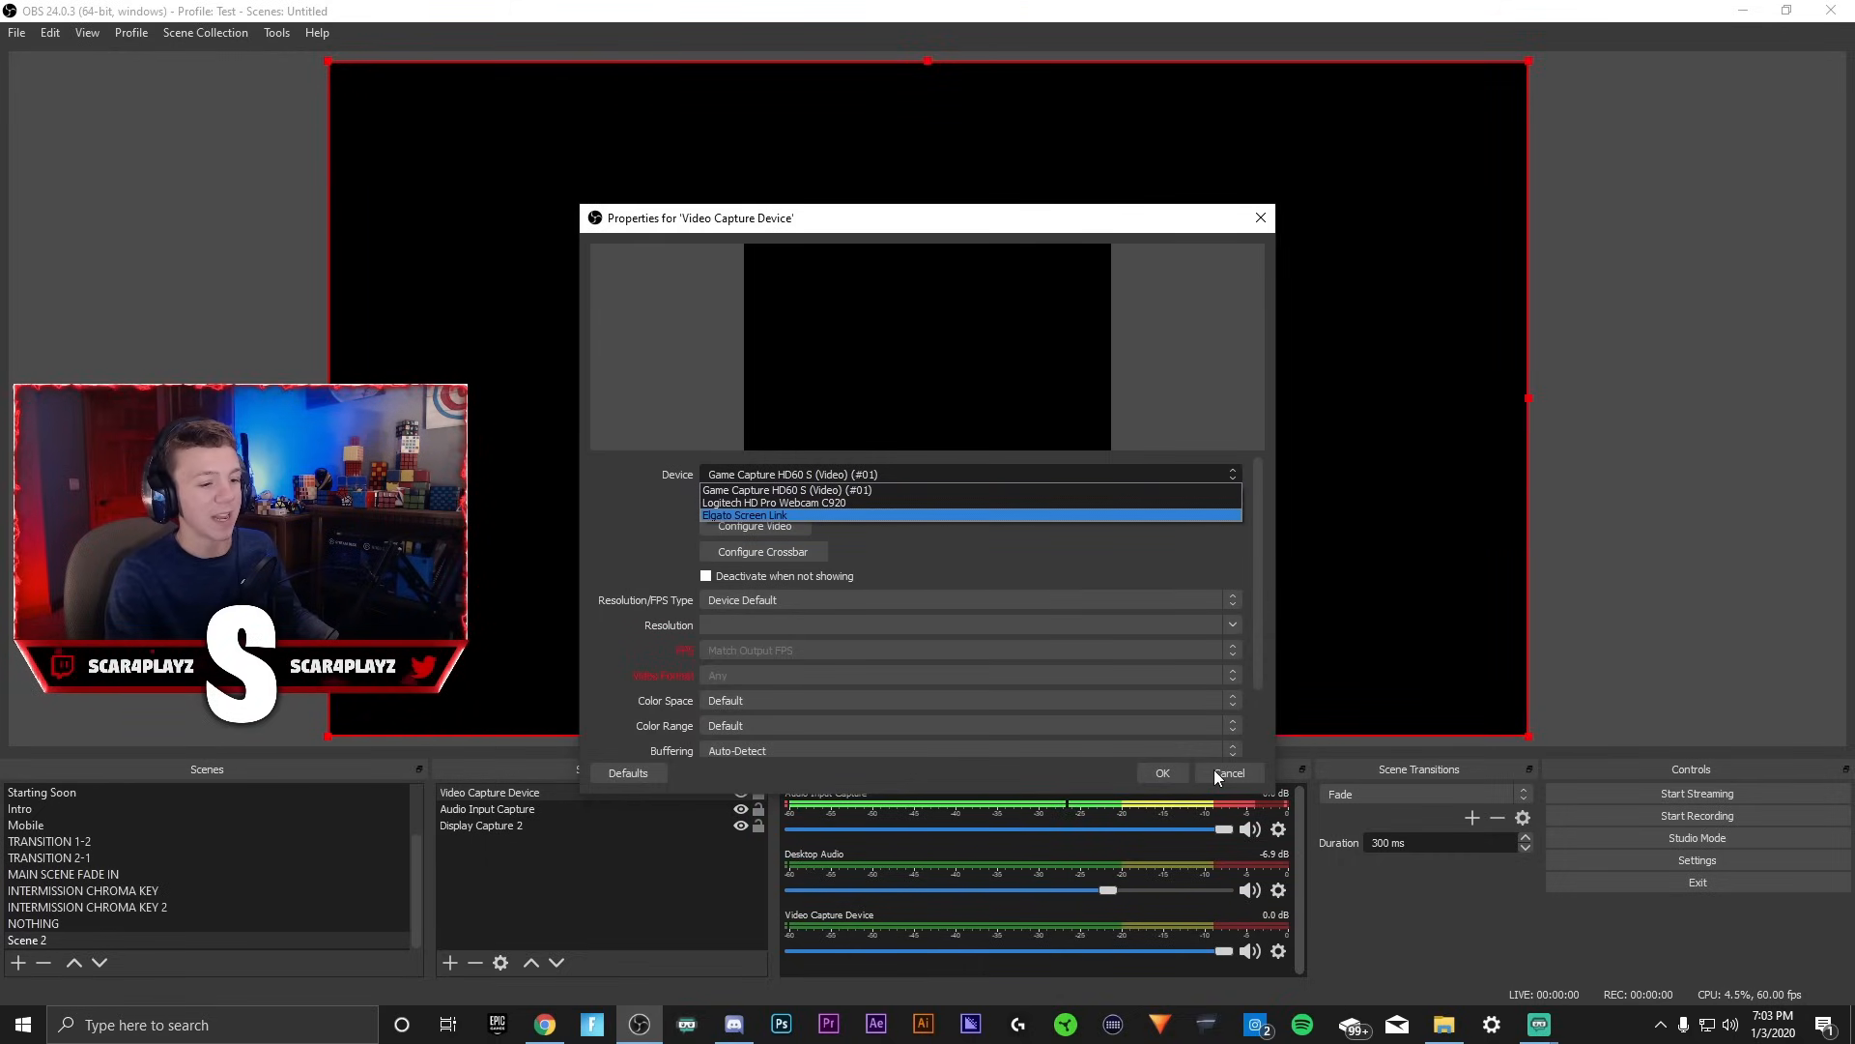
left_click(1230, 773)
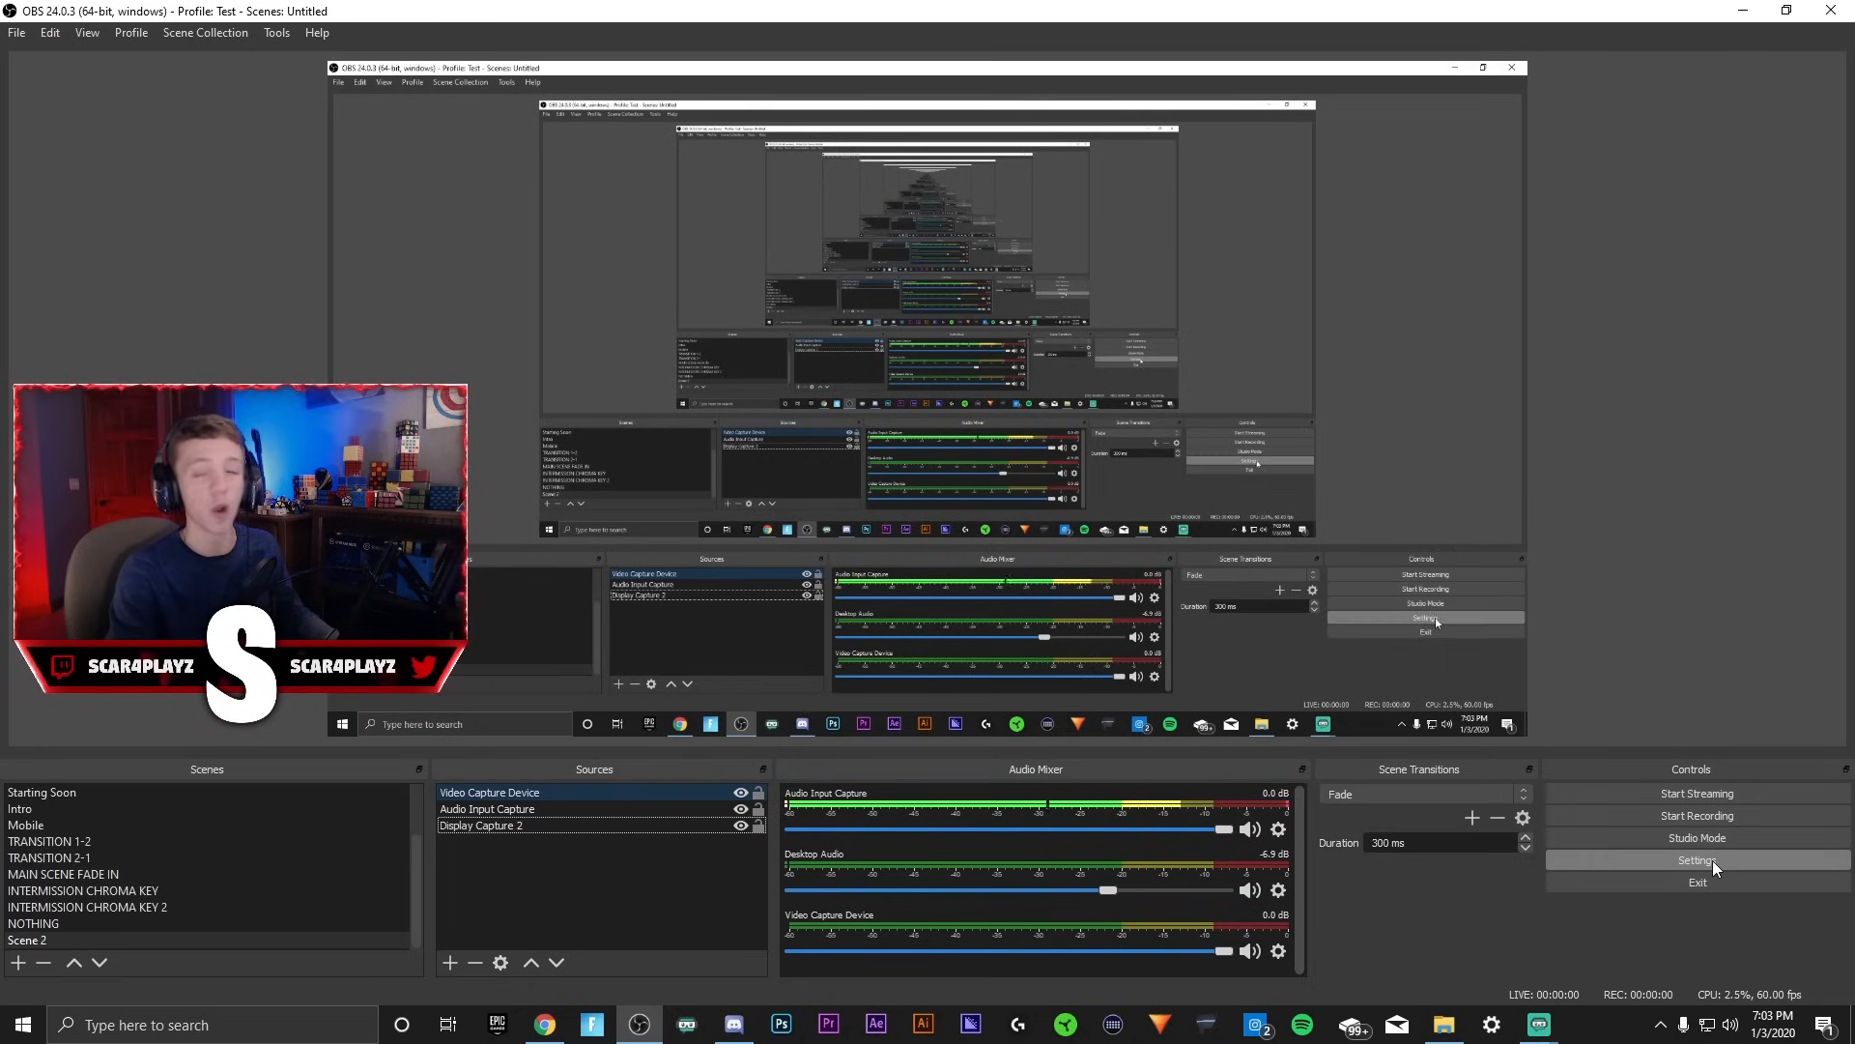
In Settings > Stream with Twitch as service, choose Use Stream Key.
left_click(1697, 858)
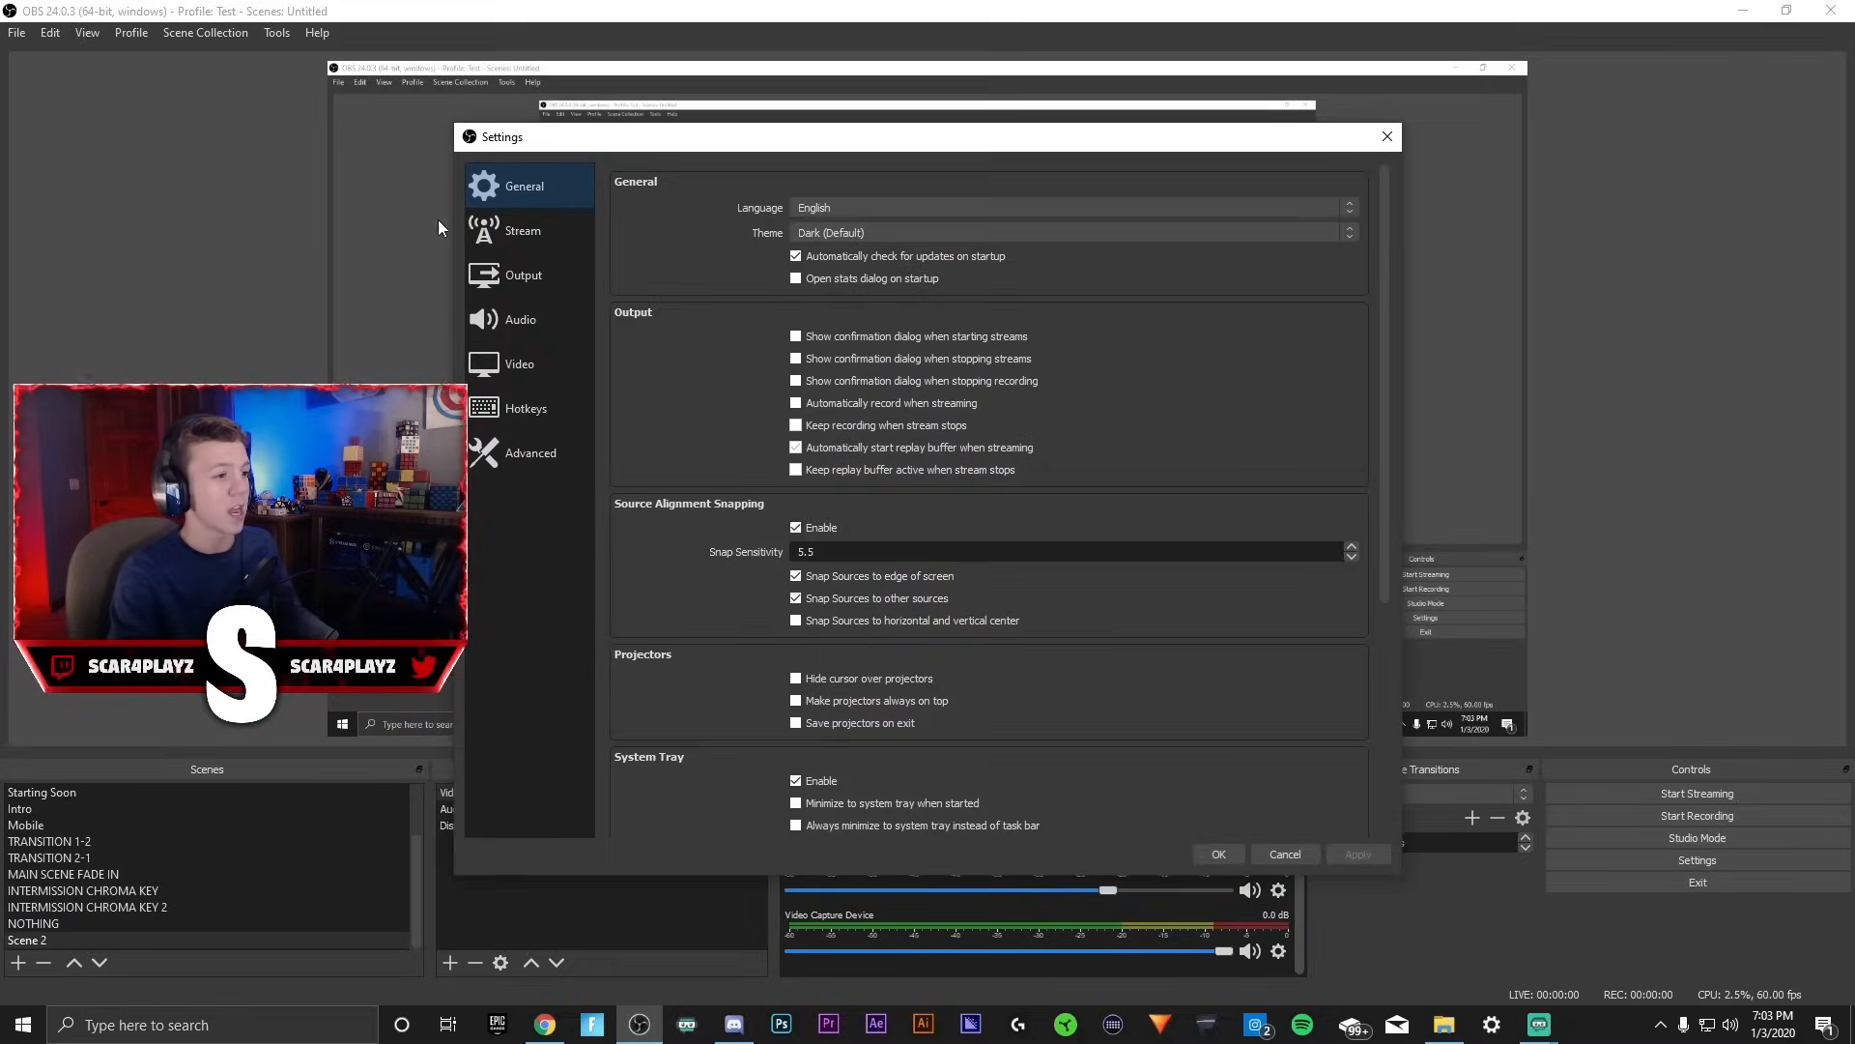
left_click(524, 230)
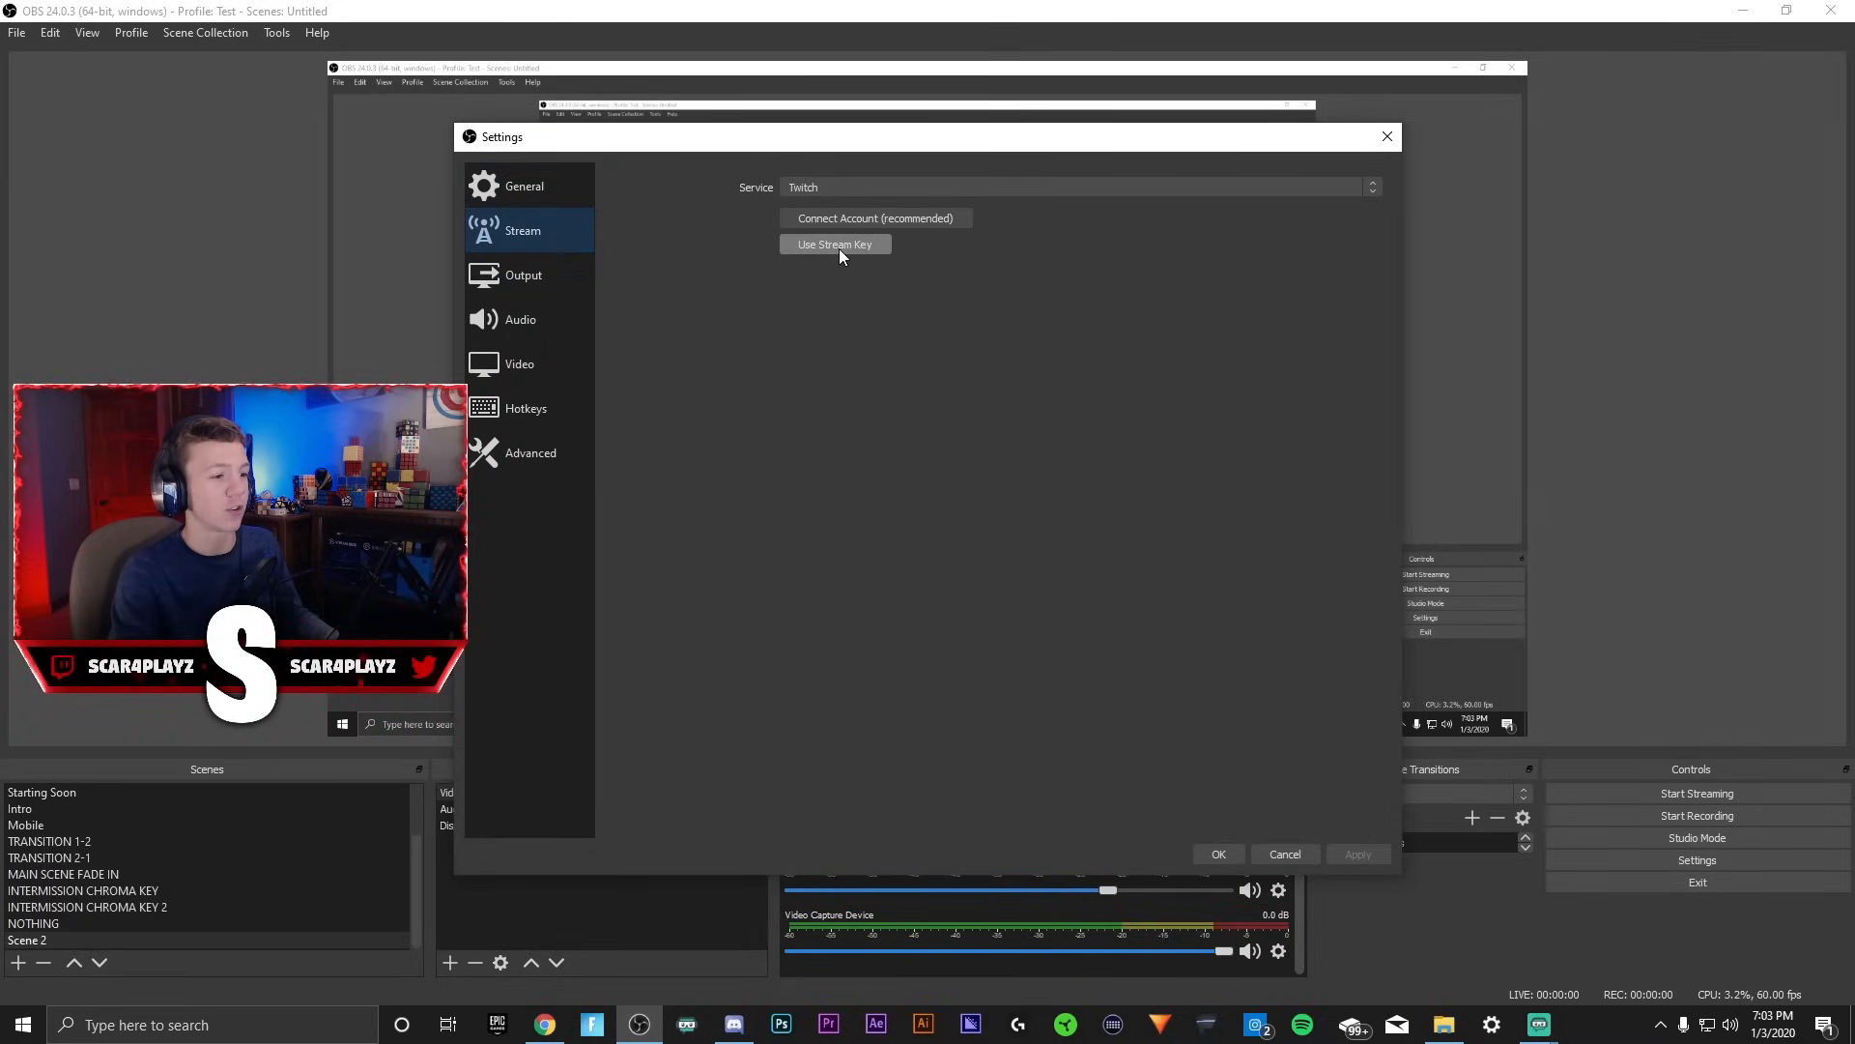
left_click(835, 243)
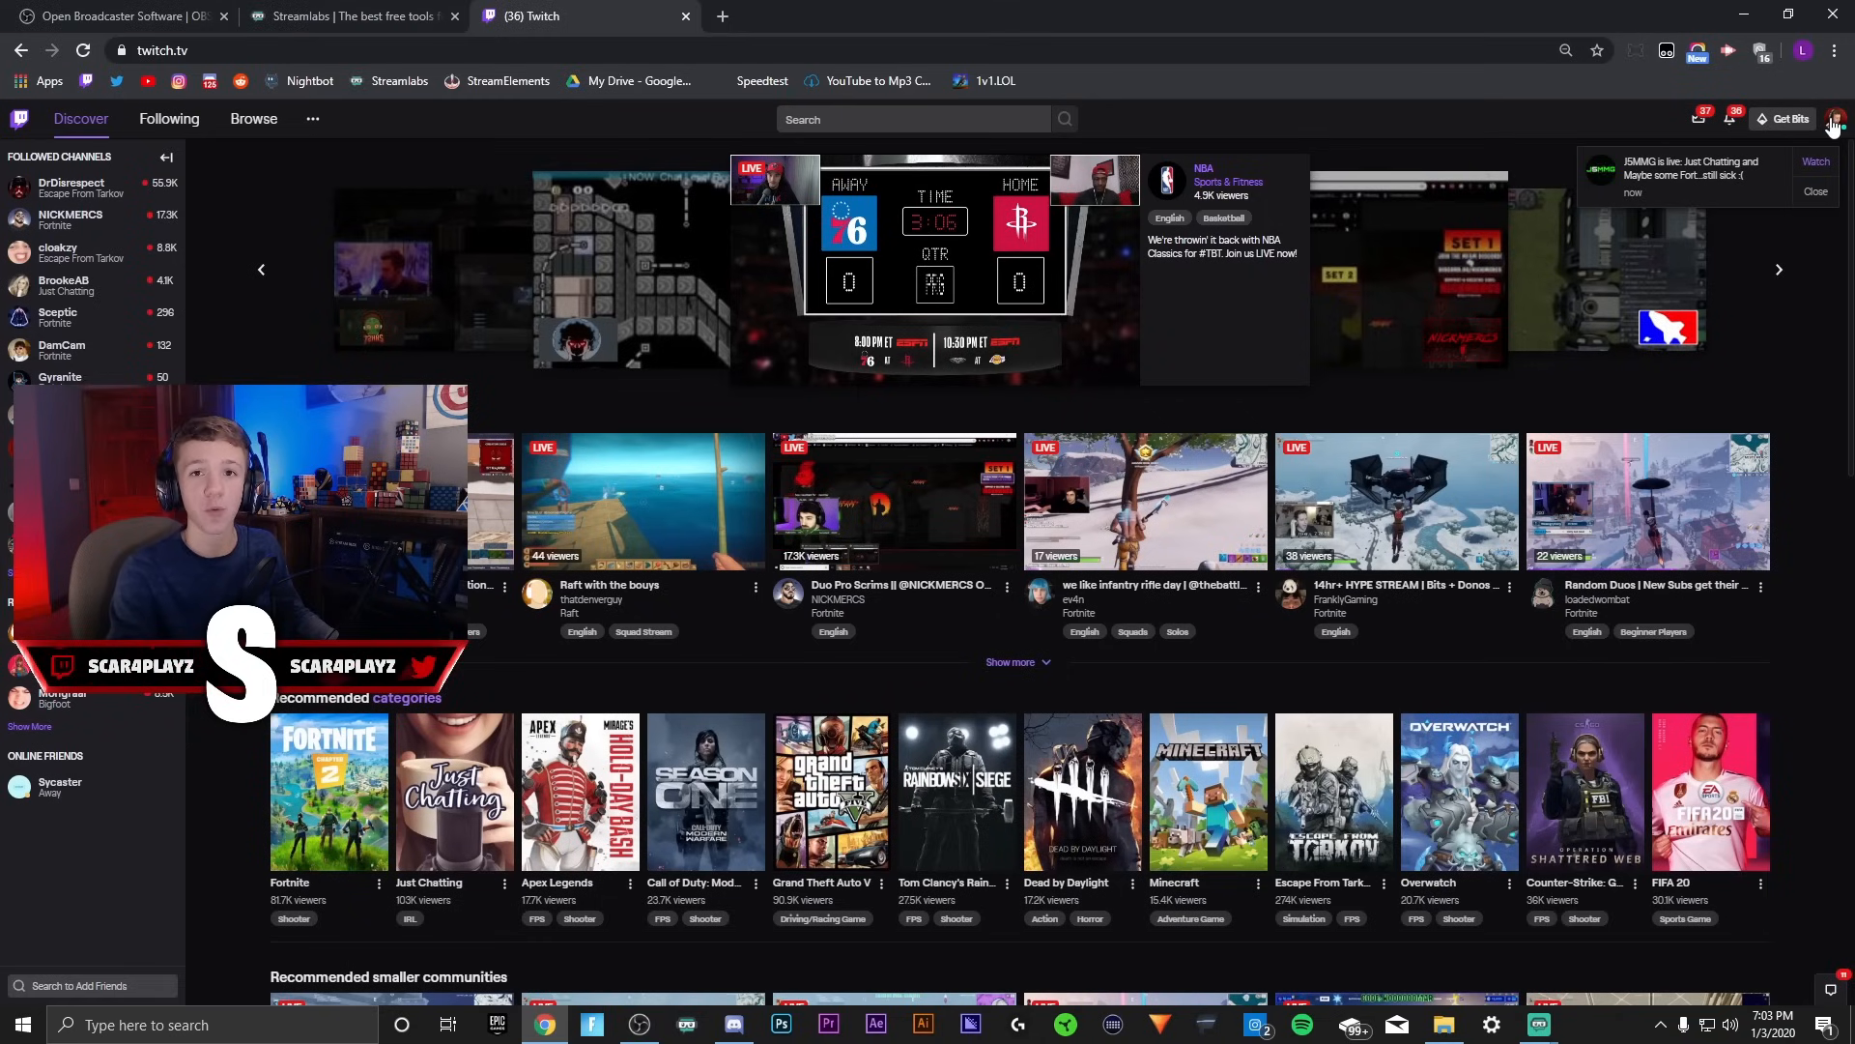
Go to the Twitch account settings from the profile avatar menu to reach the stream key.
left_click(1838, 118)
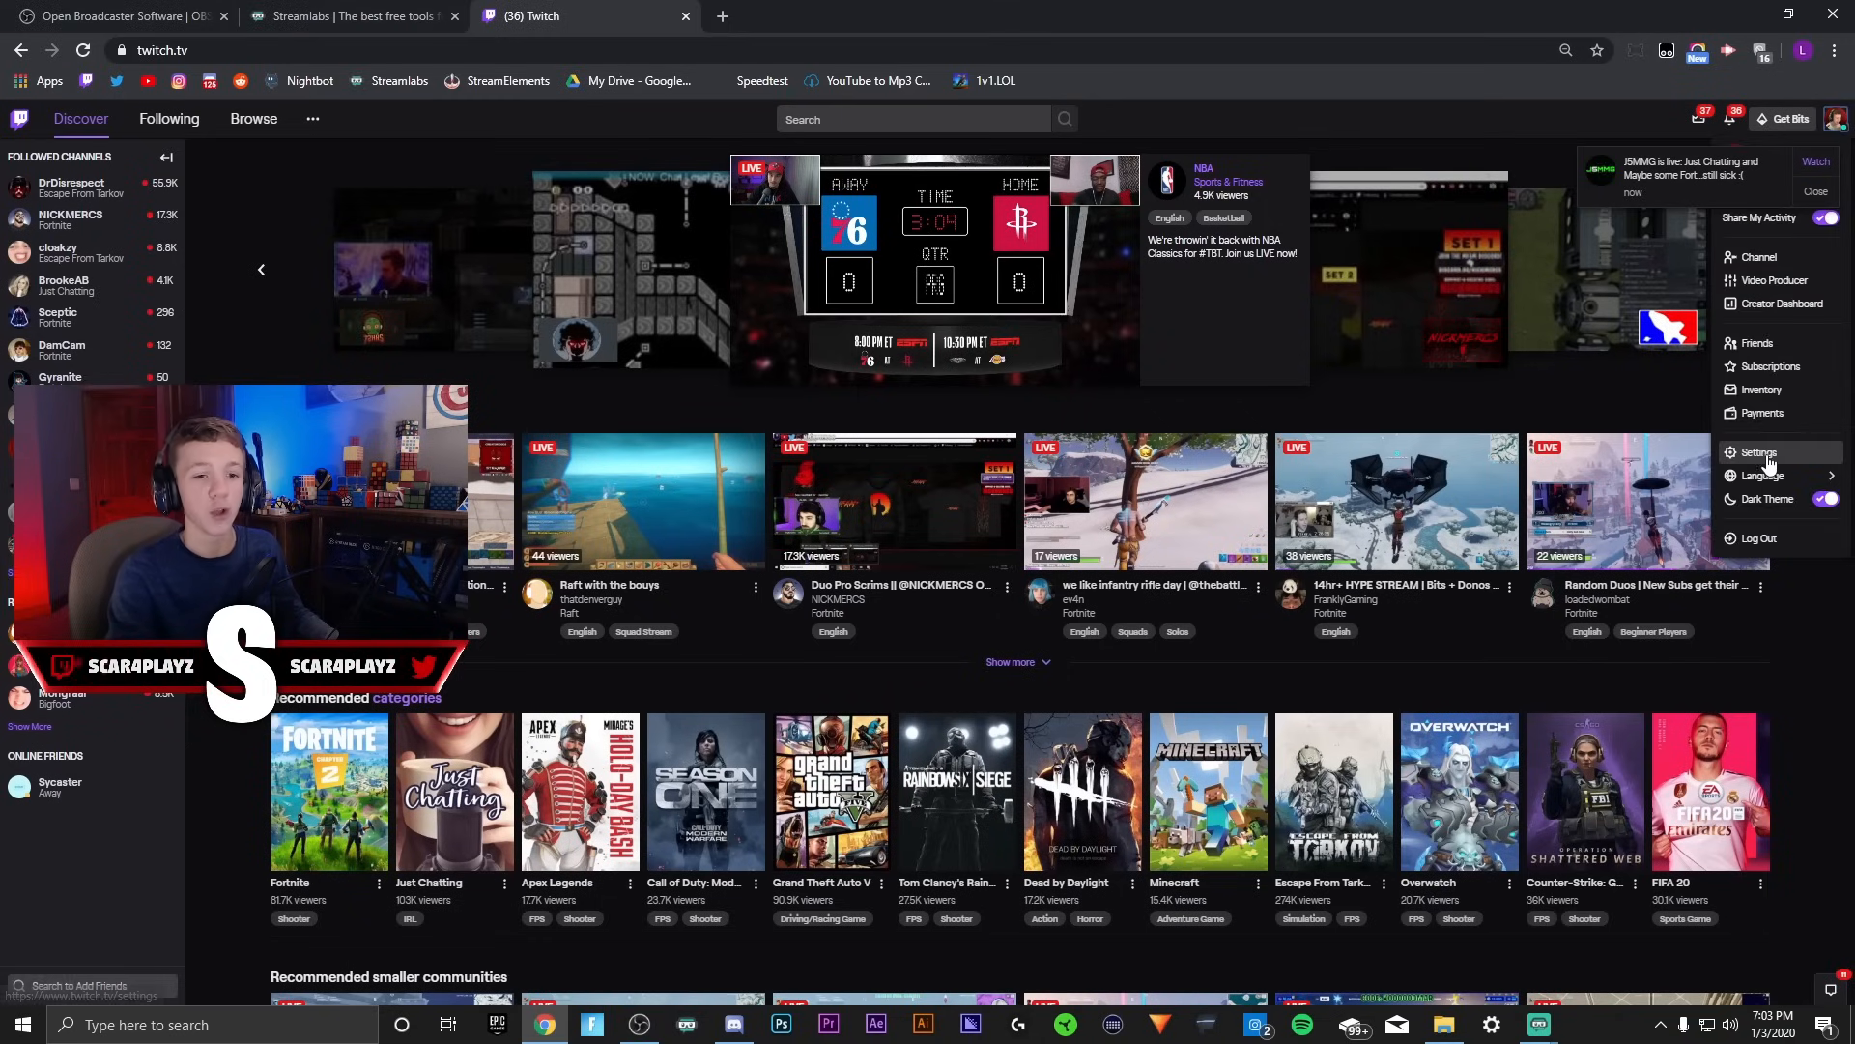
left_click(1759, 452)
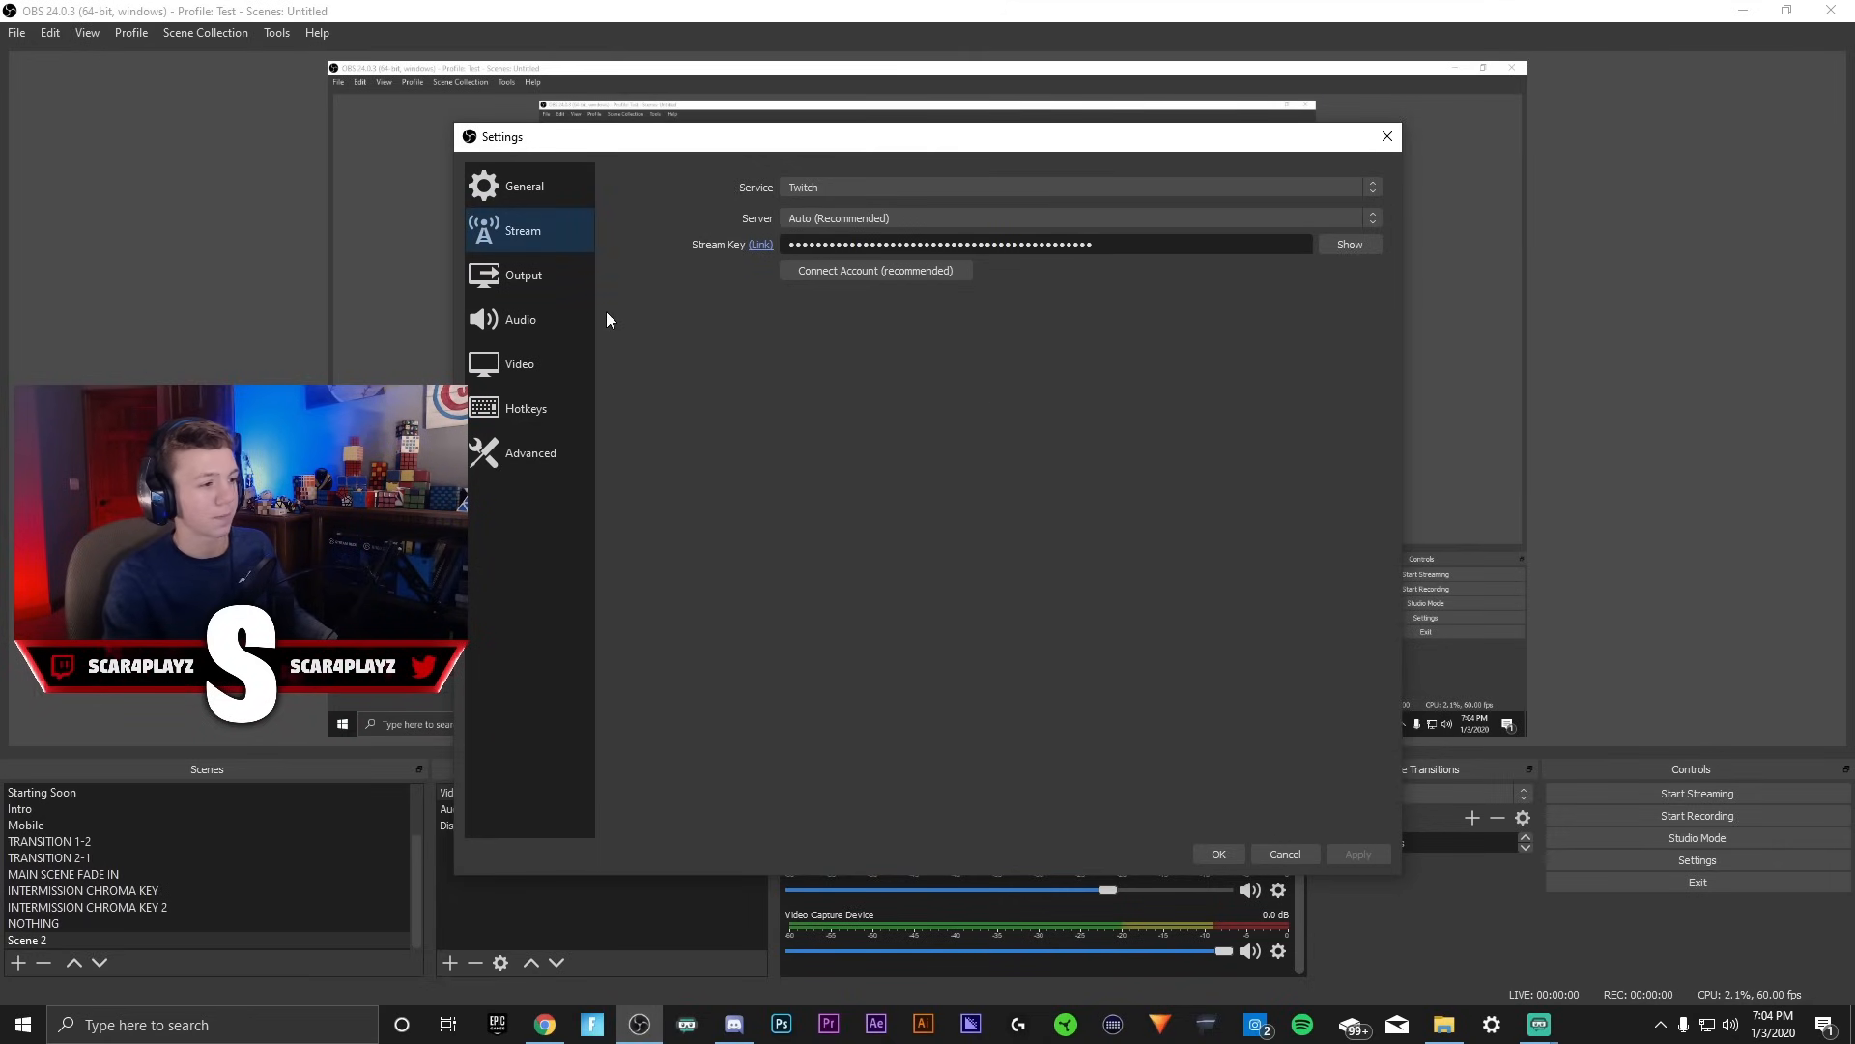
In Output settings keep 6000 Kbps with Hardware (NVENC) and disable advanced encoder settings.
left_click(524, 275)
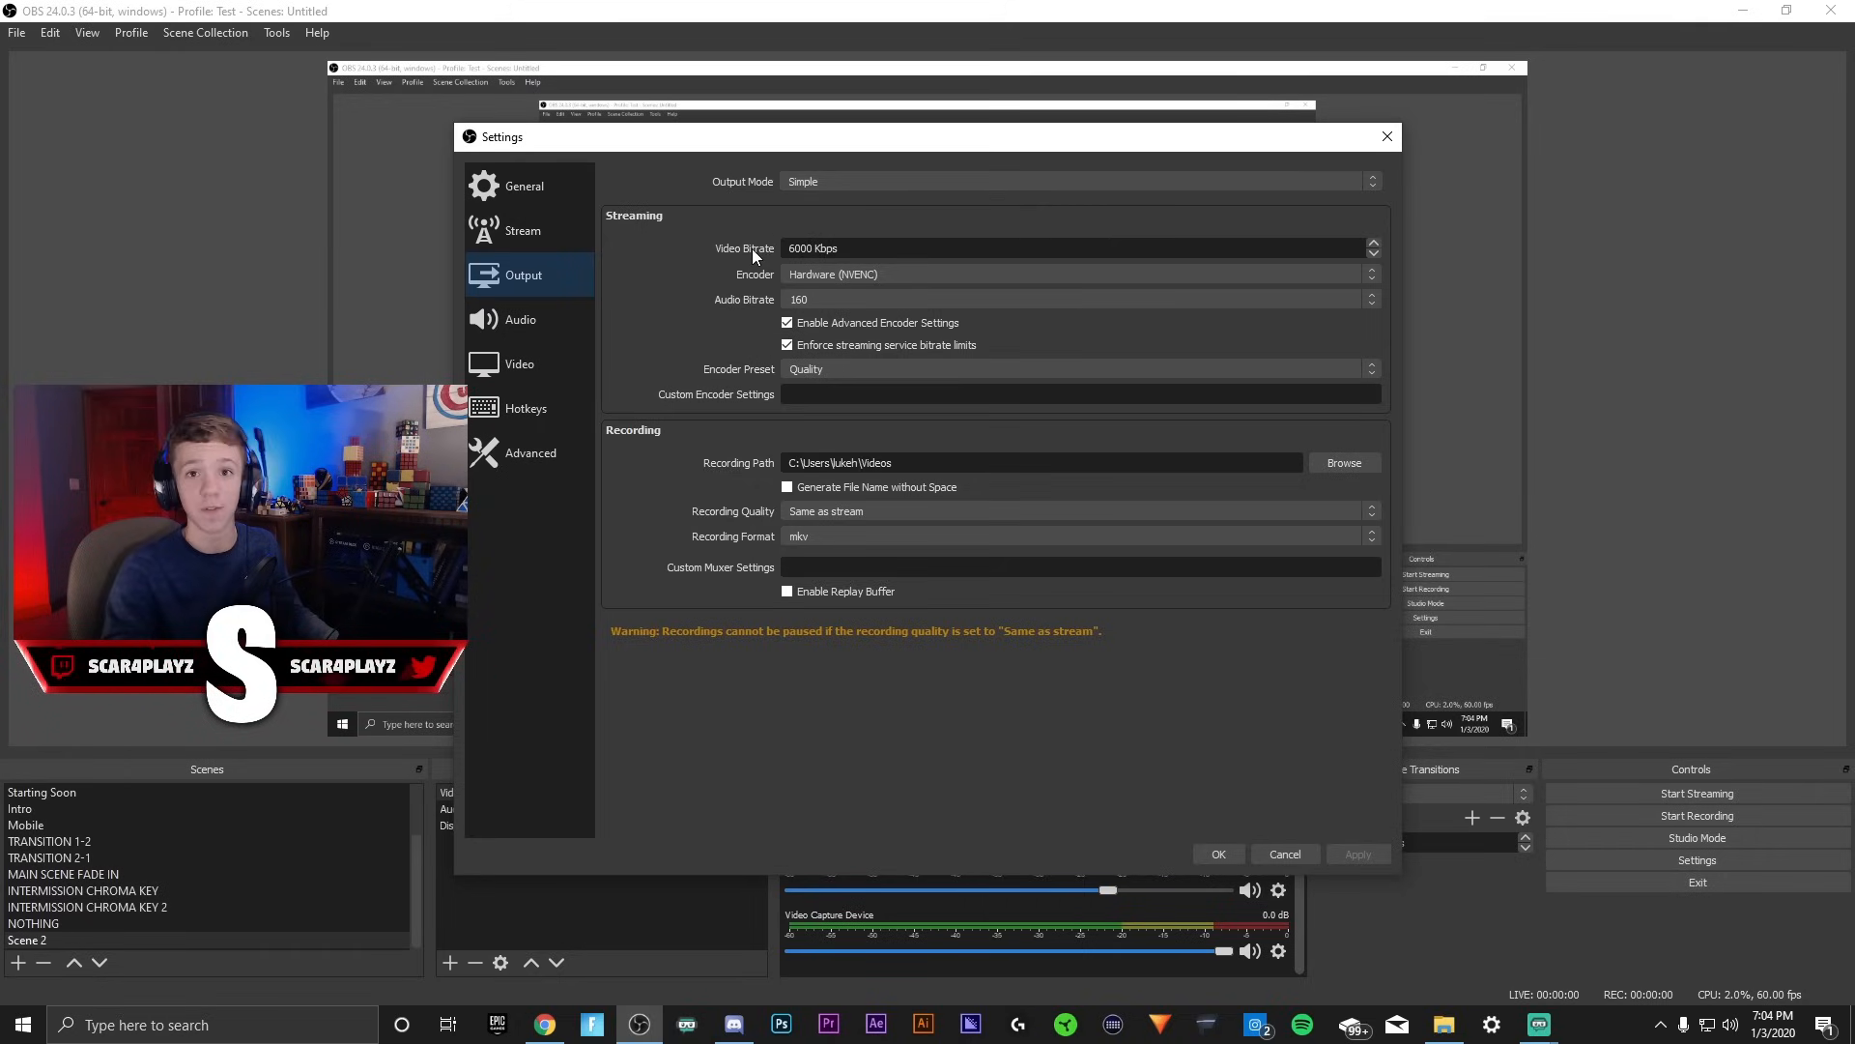
mouse_move(748, 197)
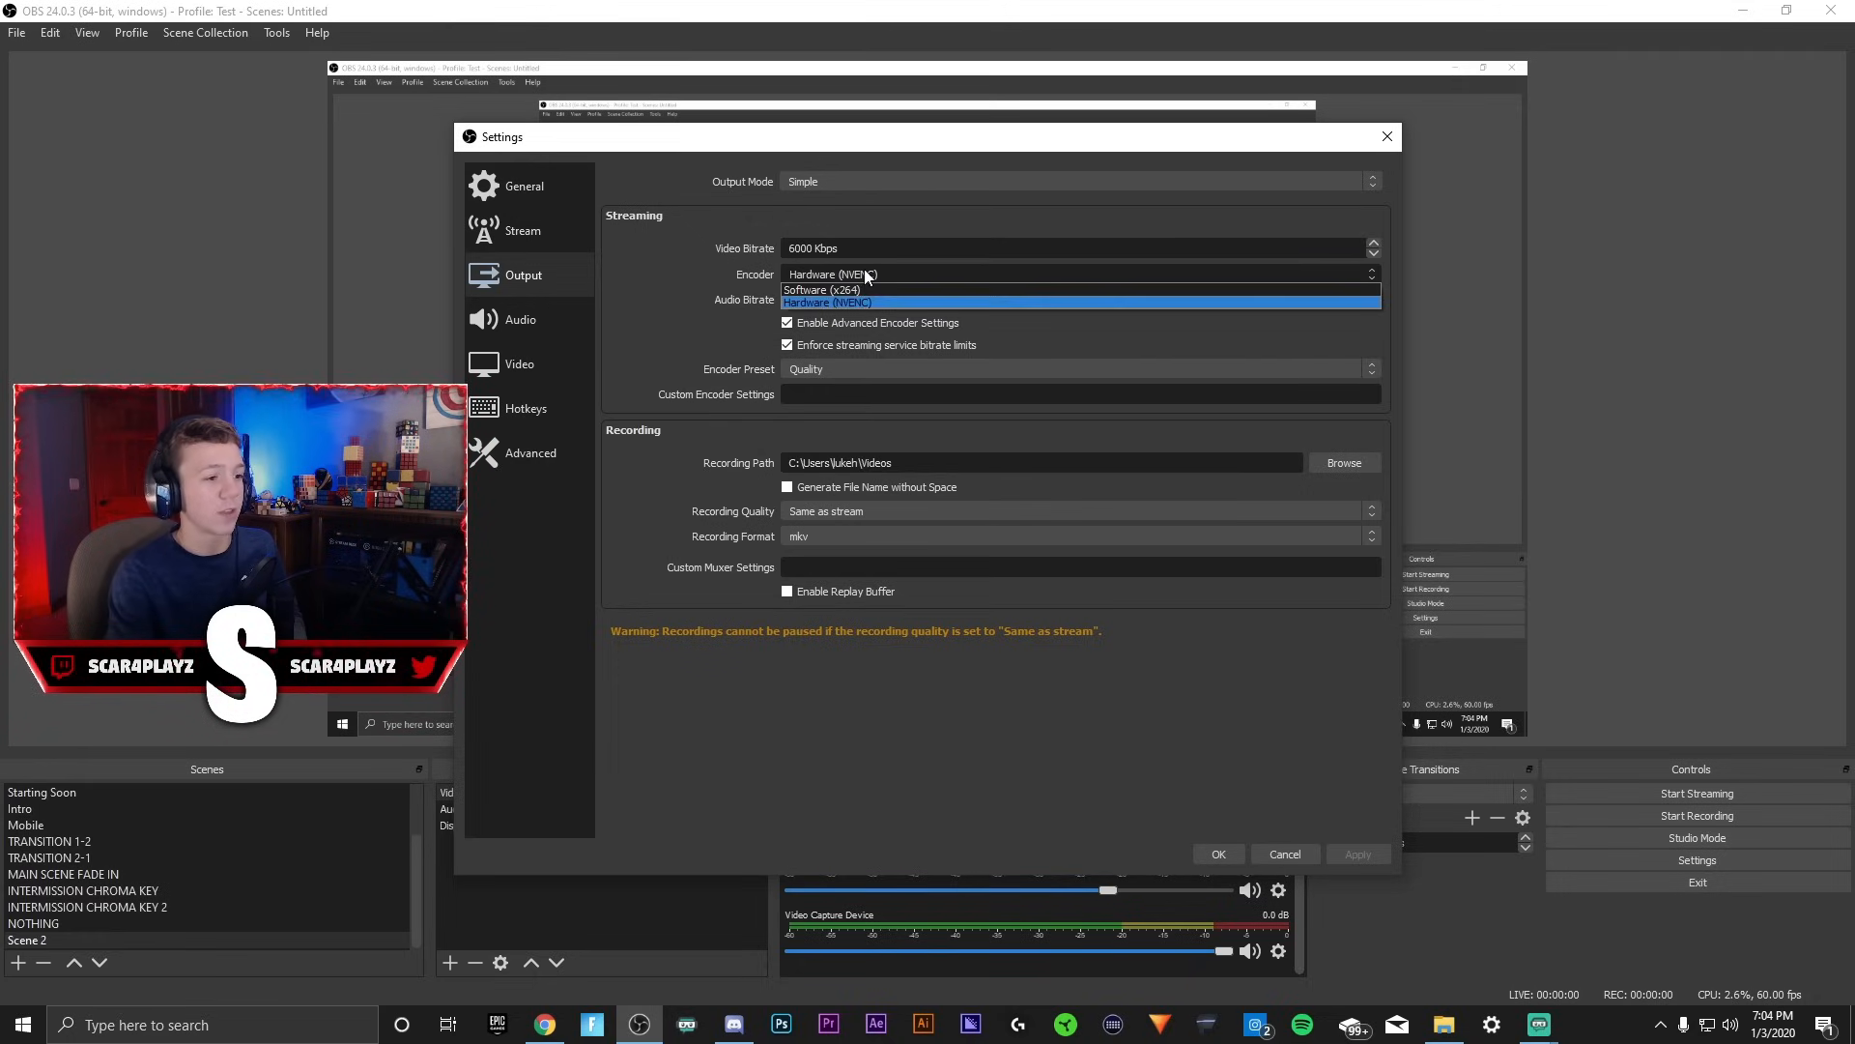
mouse_move(819, 290)
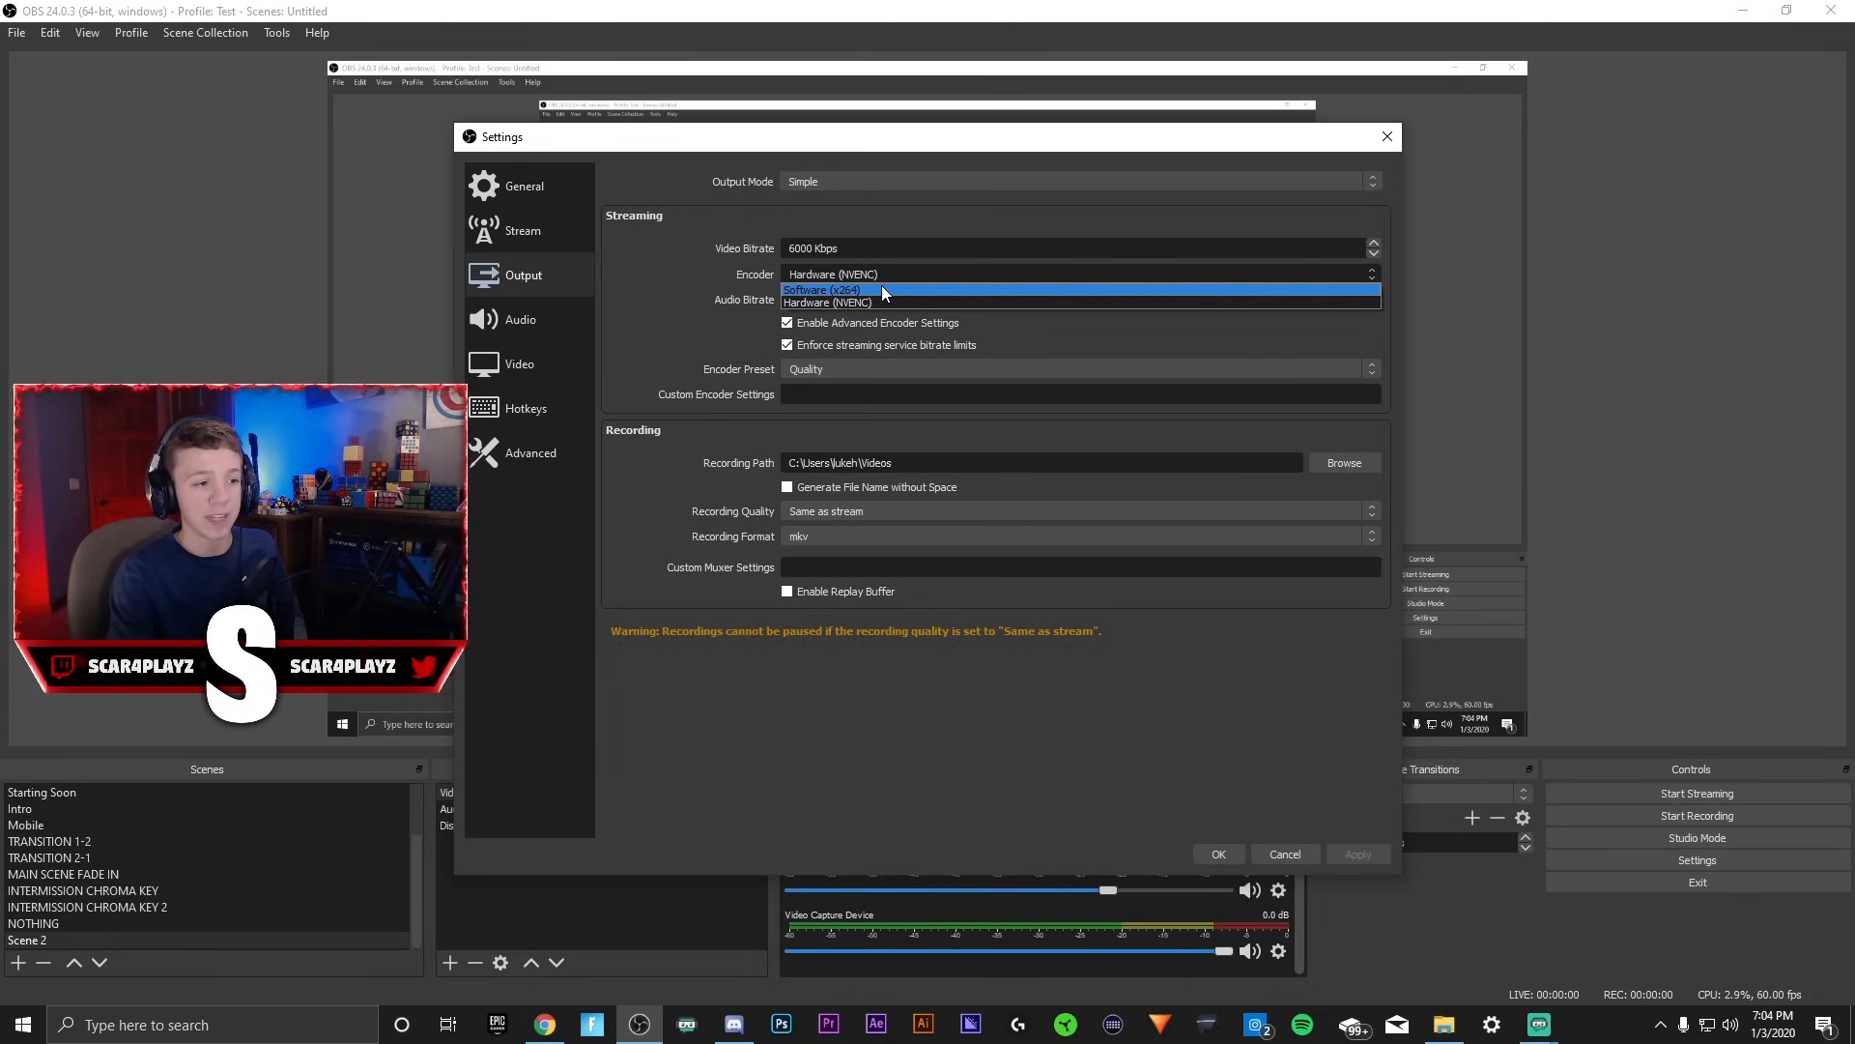
left_click(830, 301)
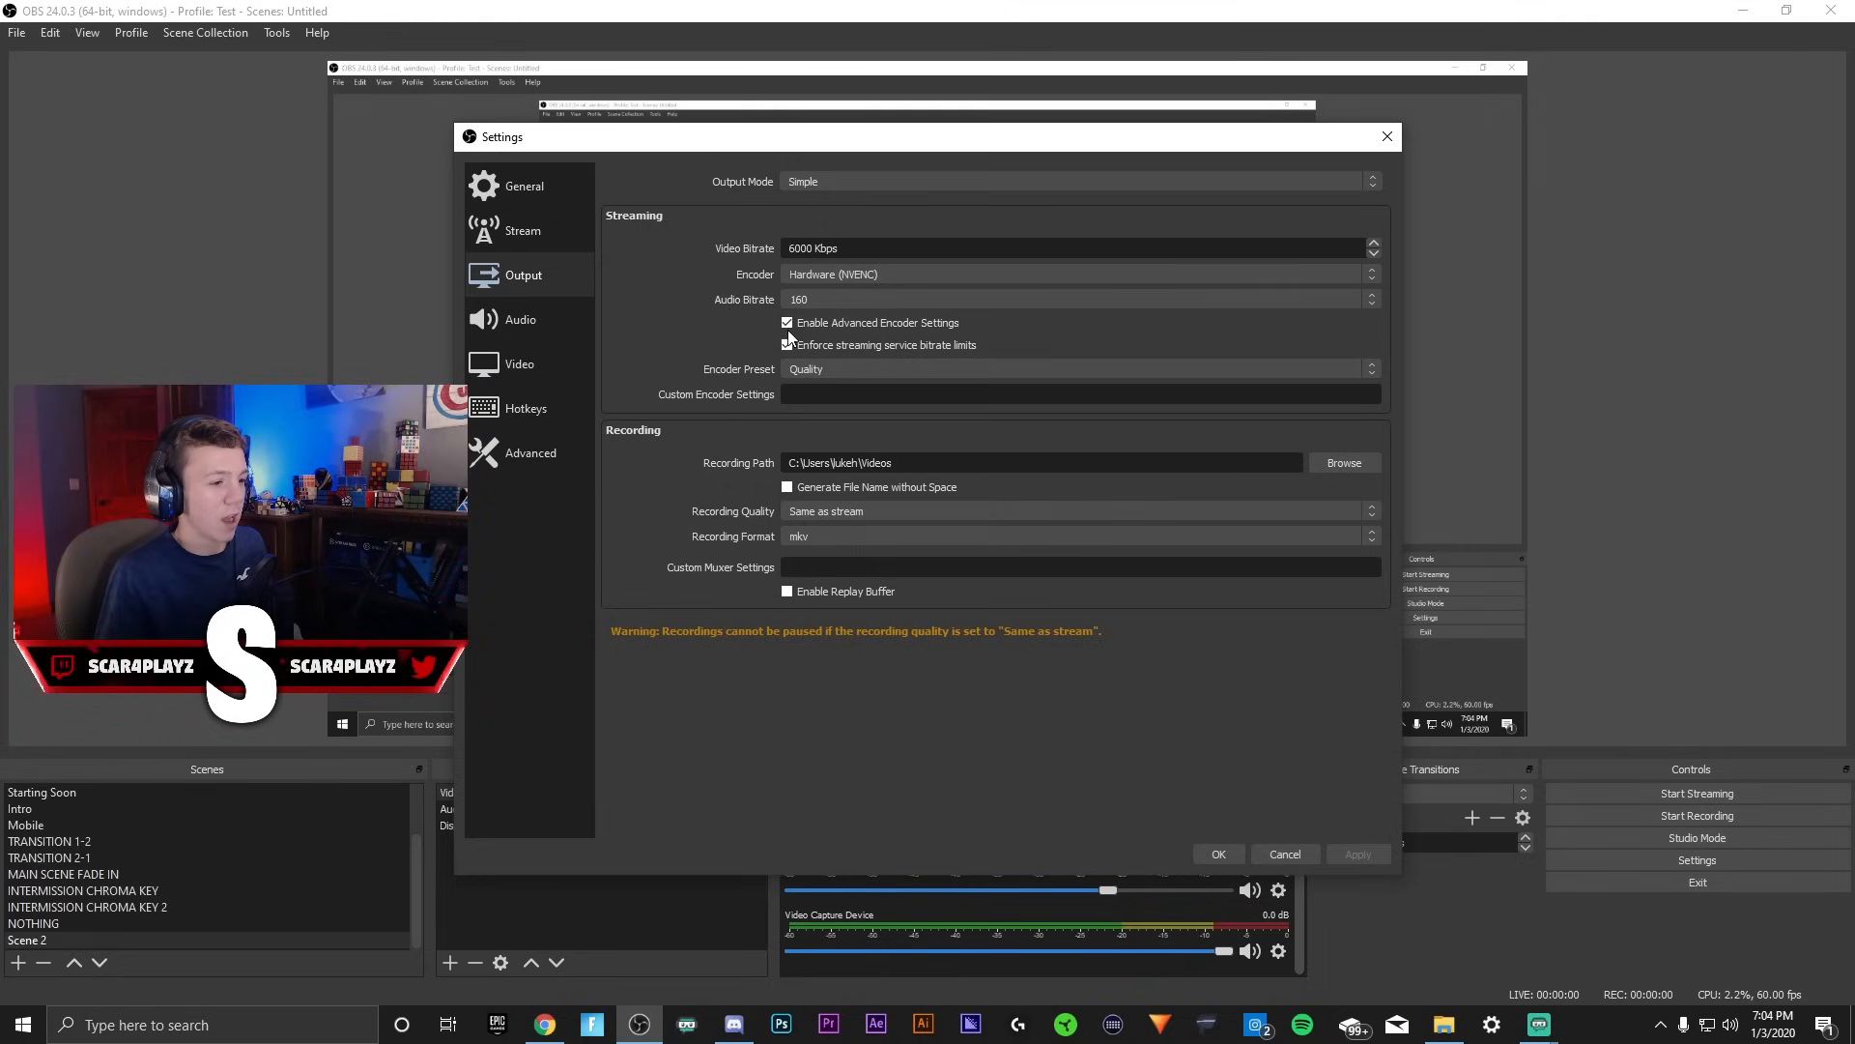
left_click(787, 322)
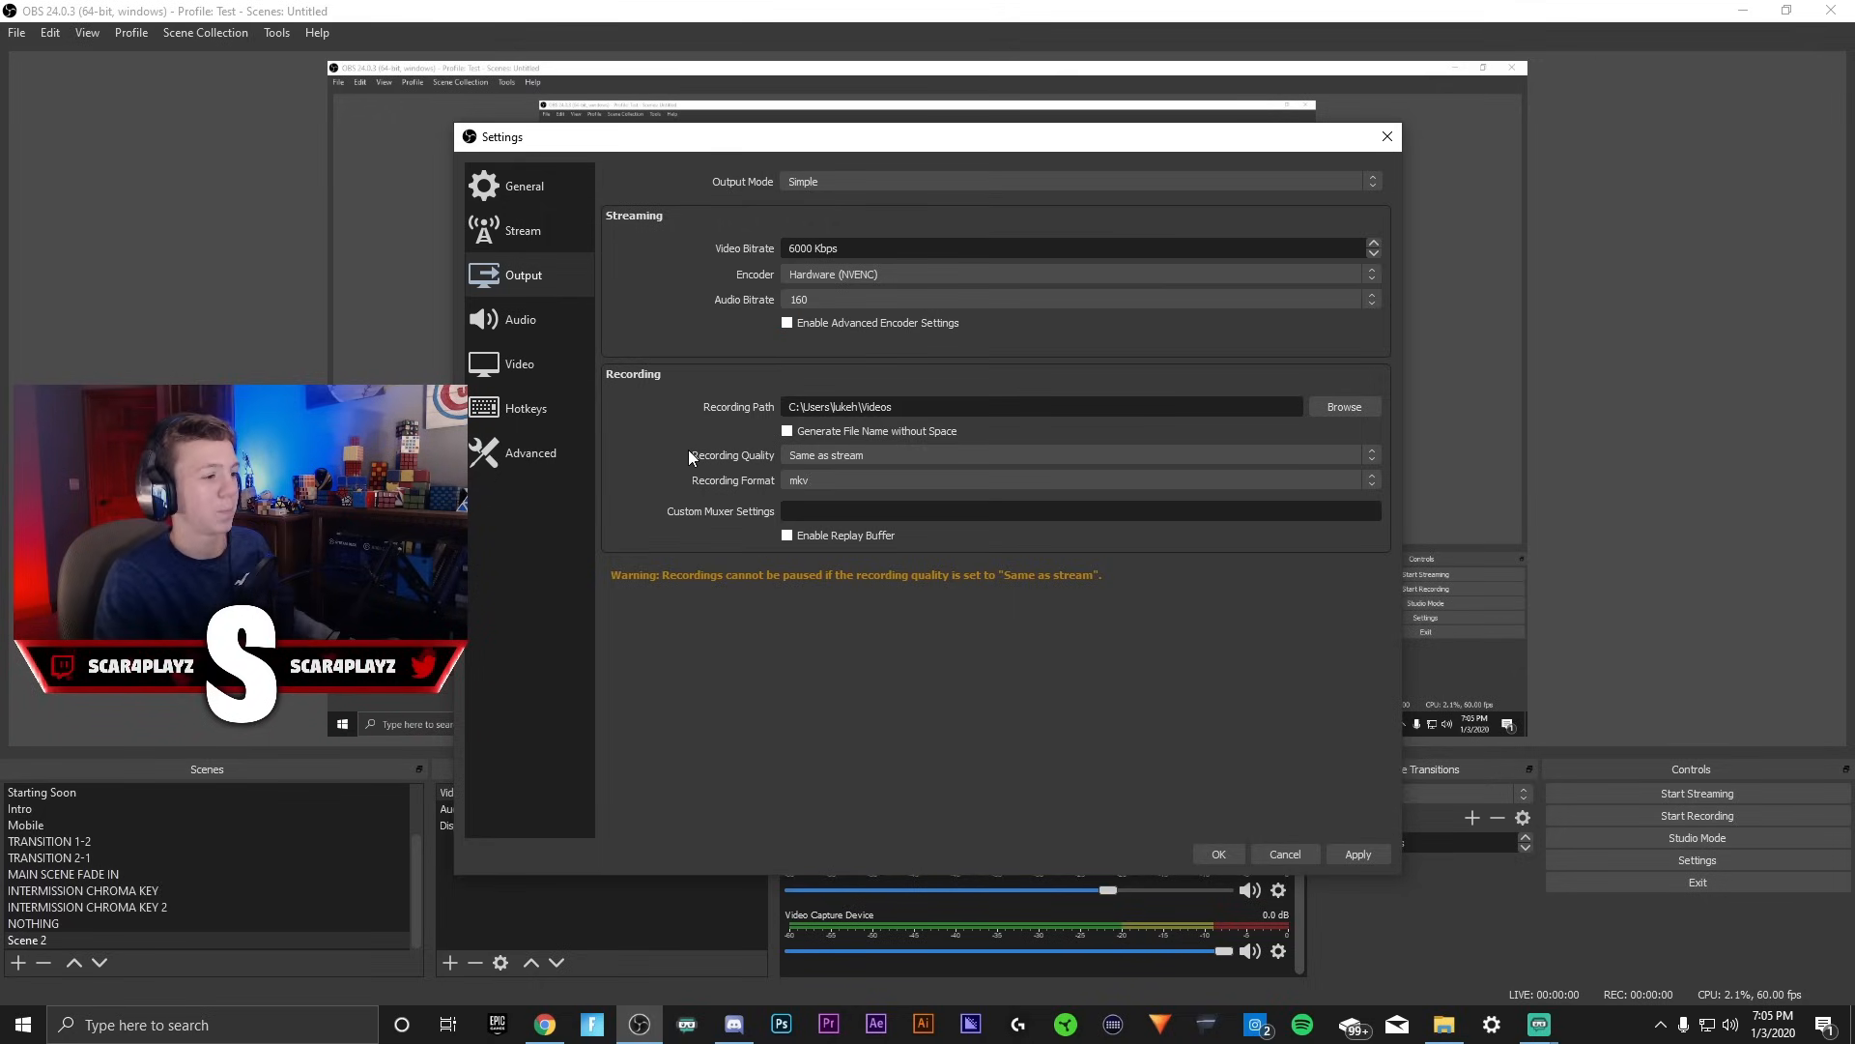
In Video settings change Common FPS Values from 60 to 30.
left_click(520, 363)
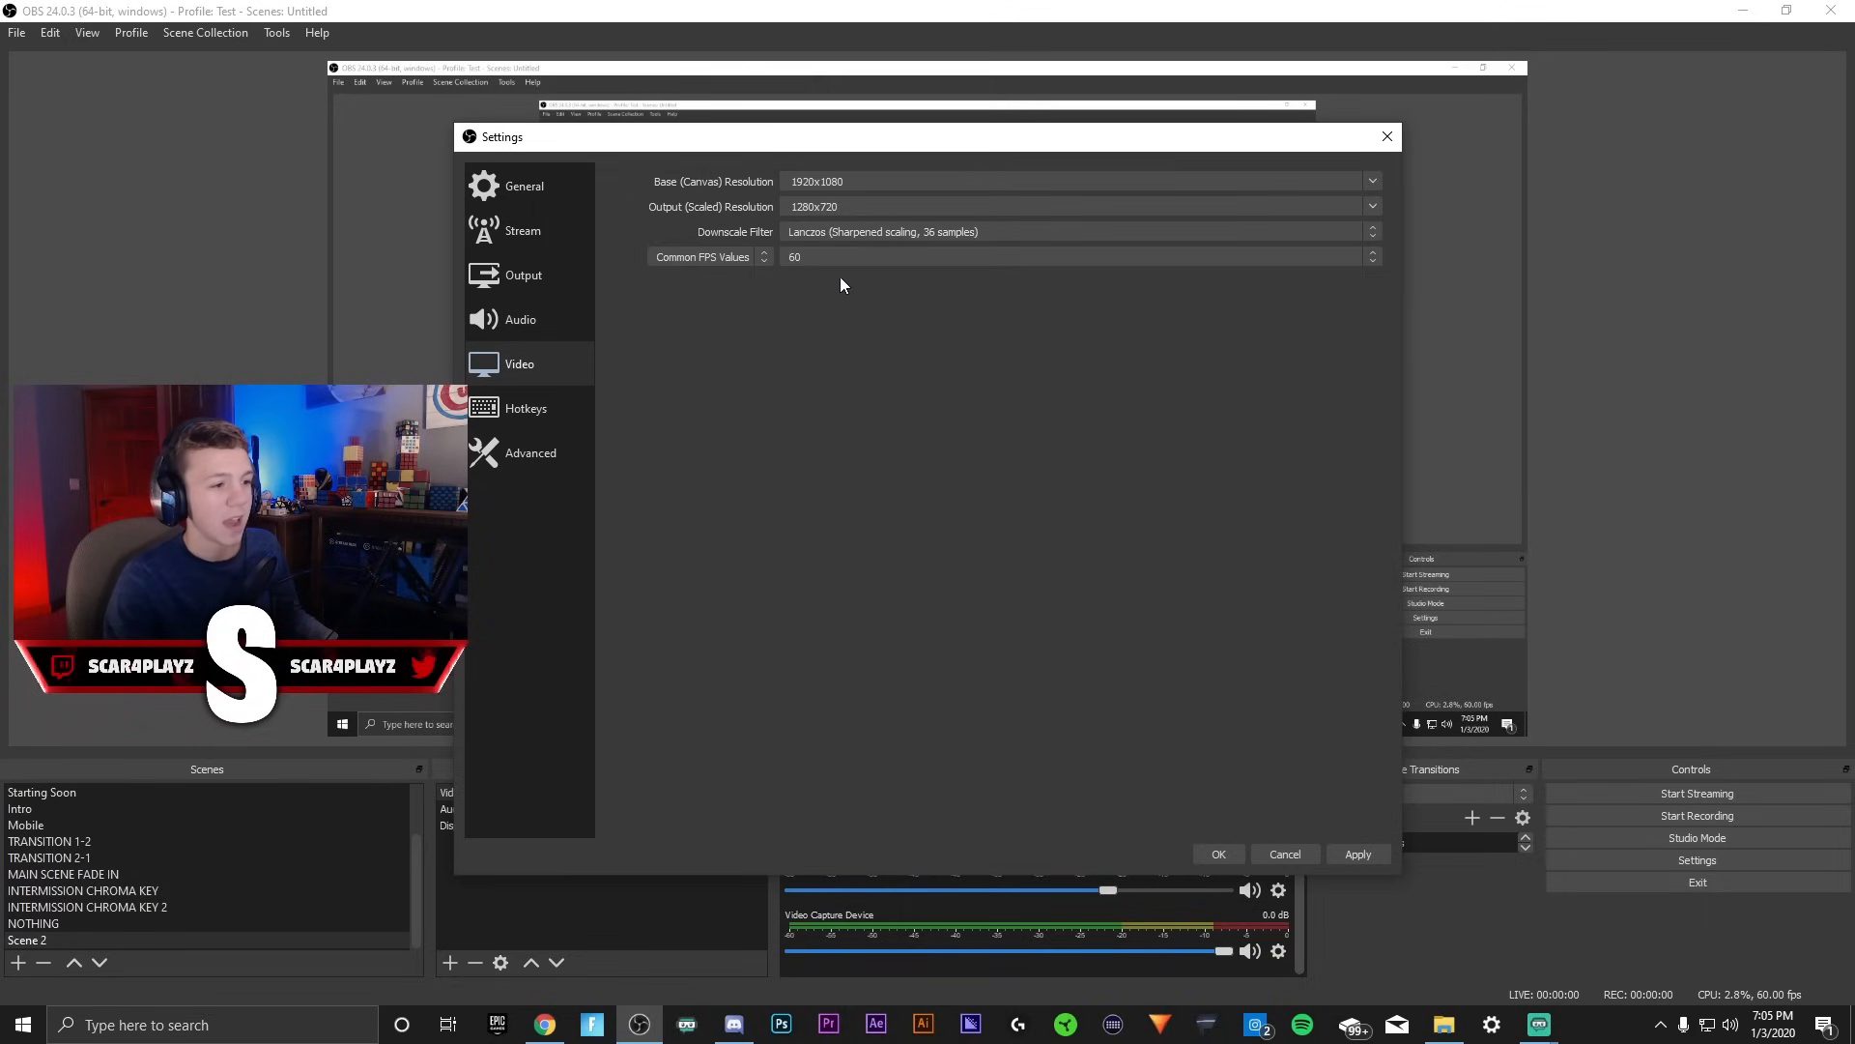
left_click(1076, 257)
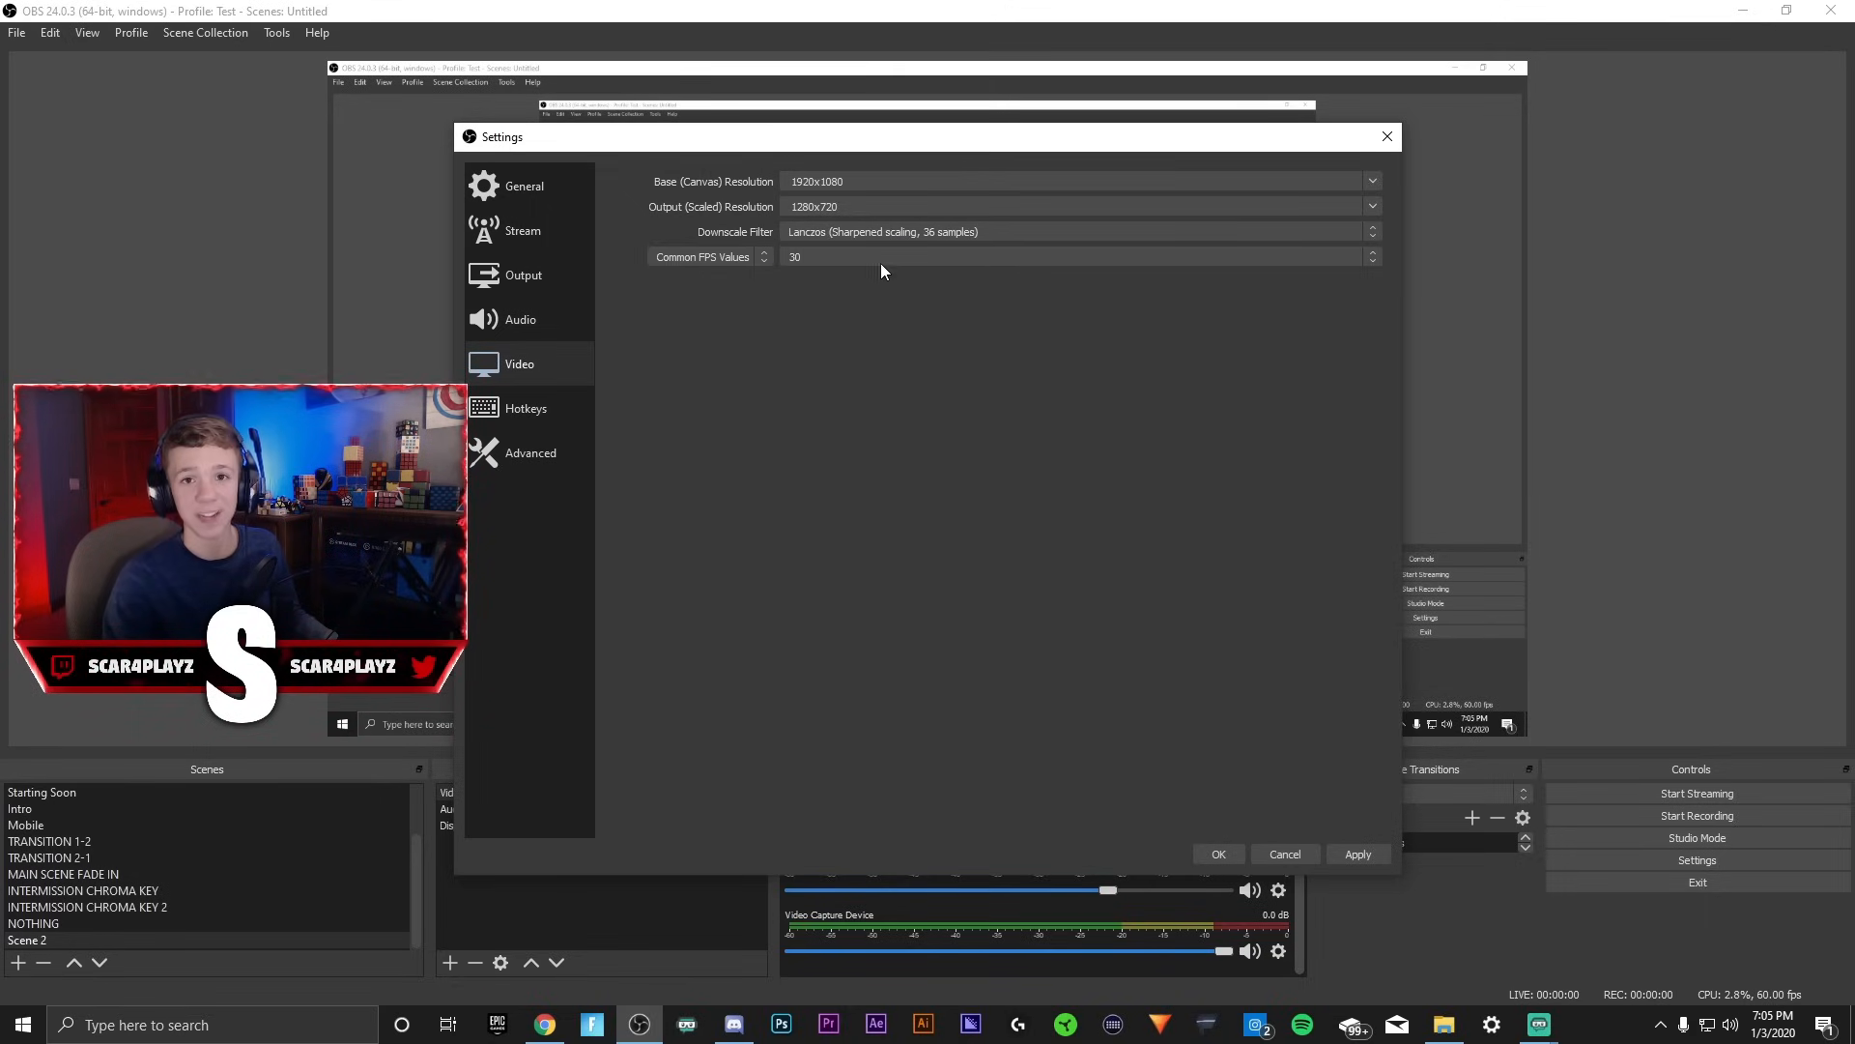
mouse_move(825, 402)
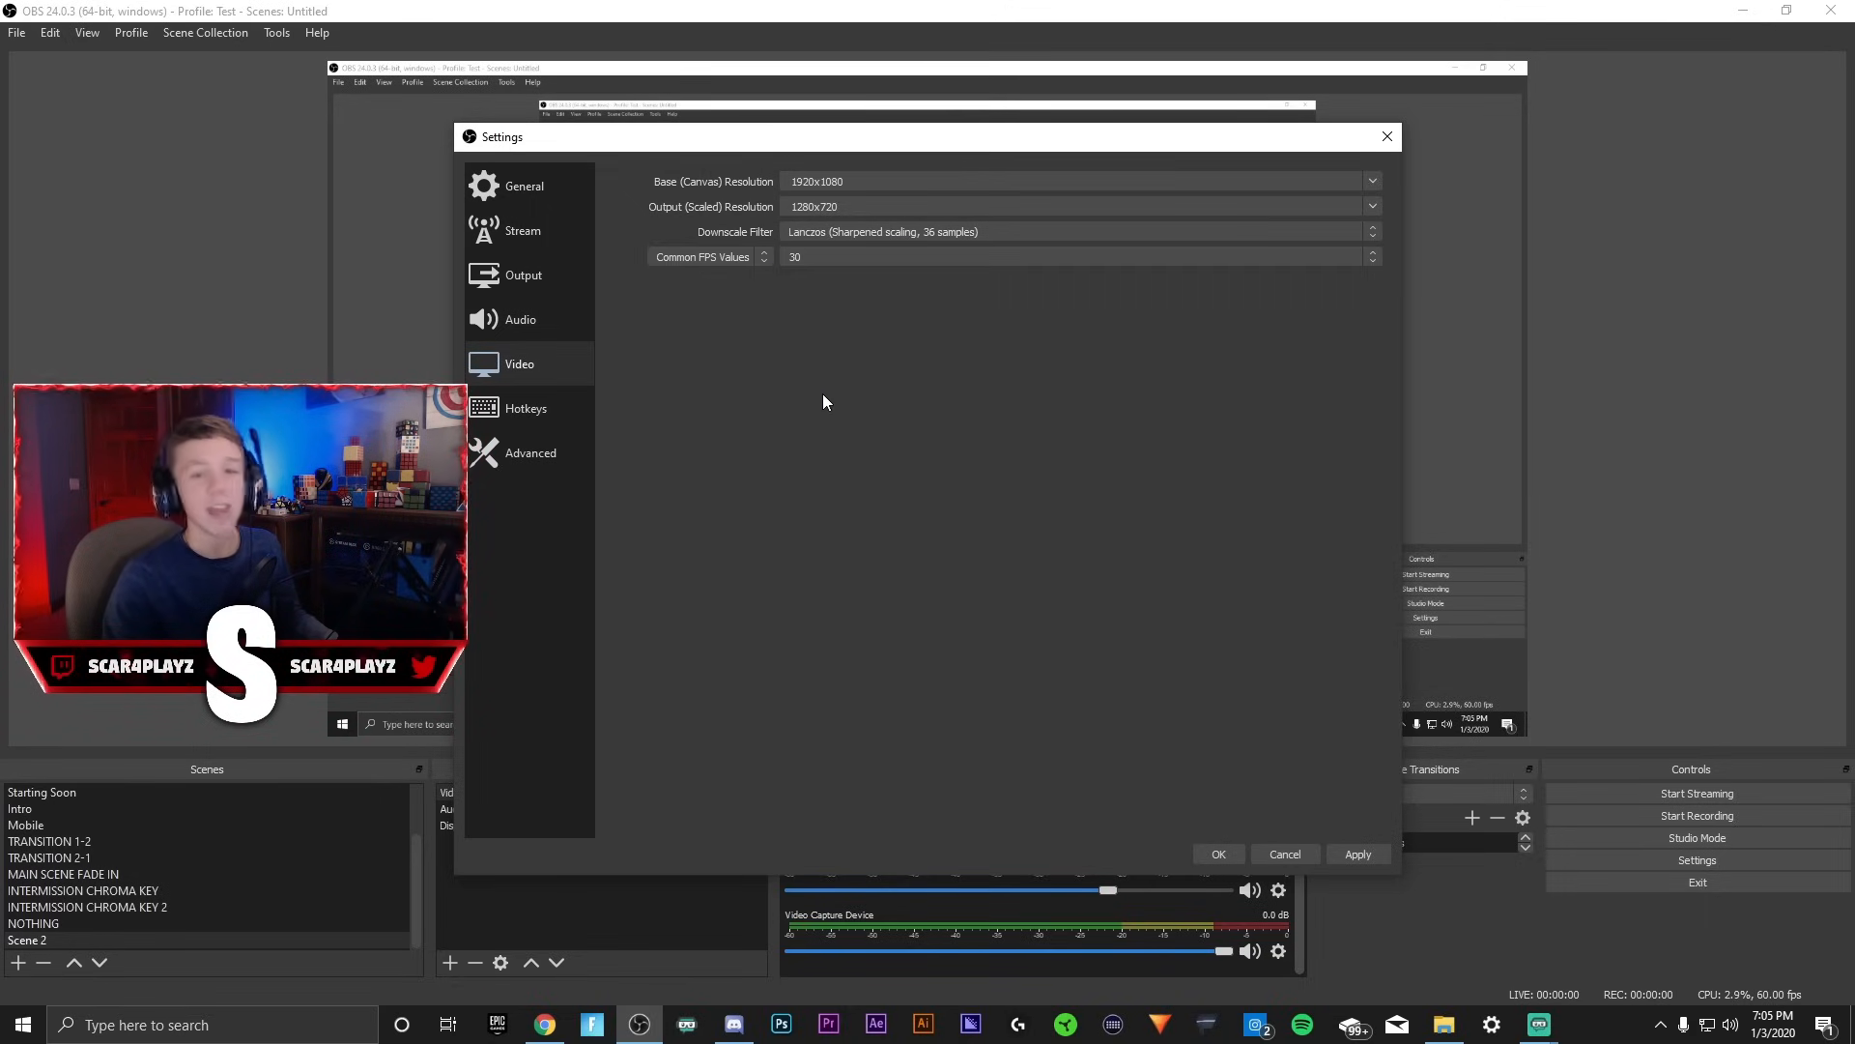